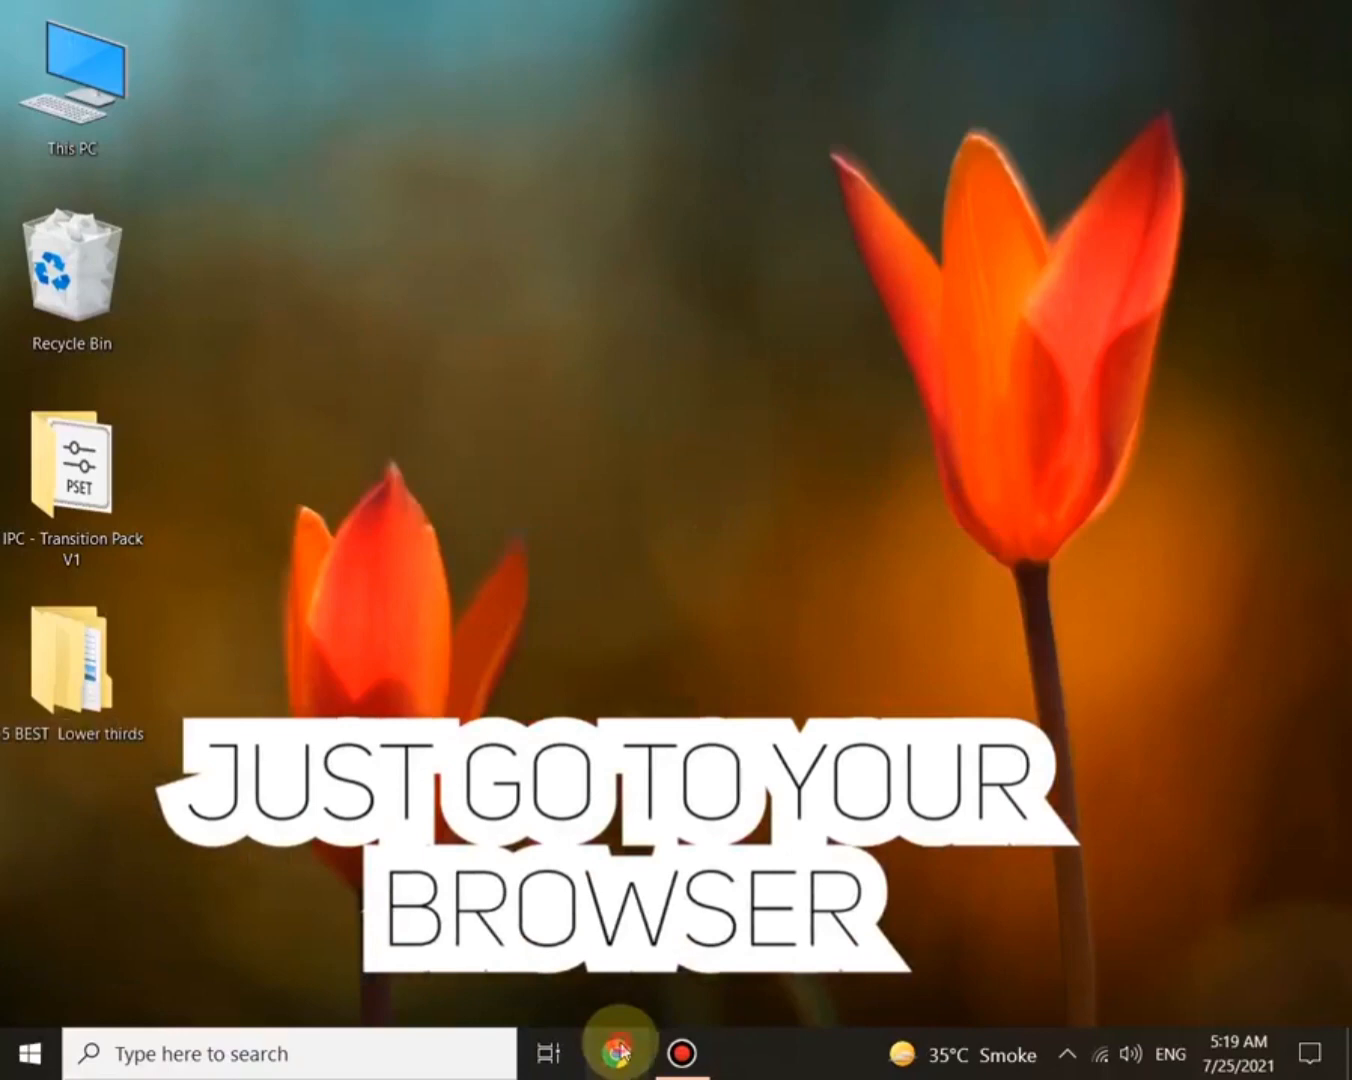
# Step: Launch Chrome and go to the remove.bg website via the address bar
pyautogui.click(612, 1052)
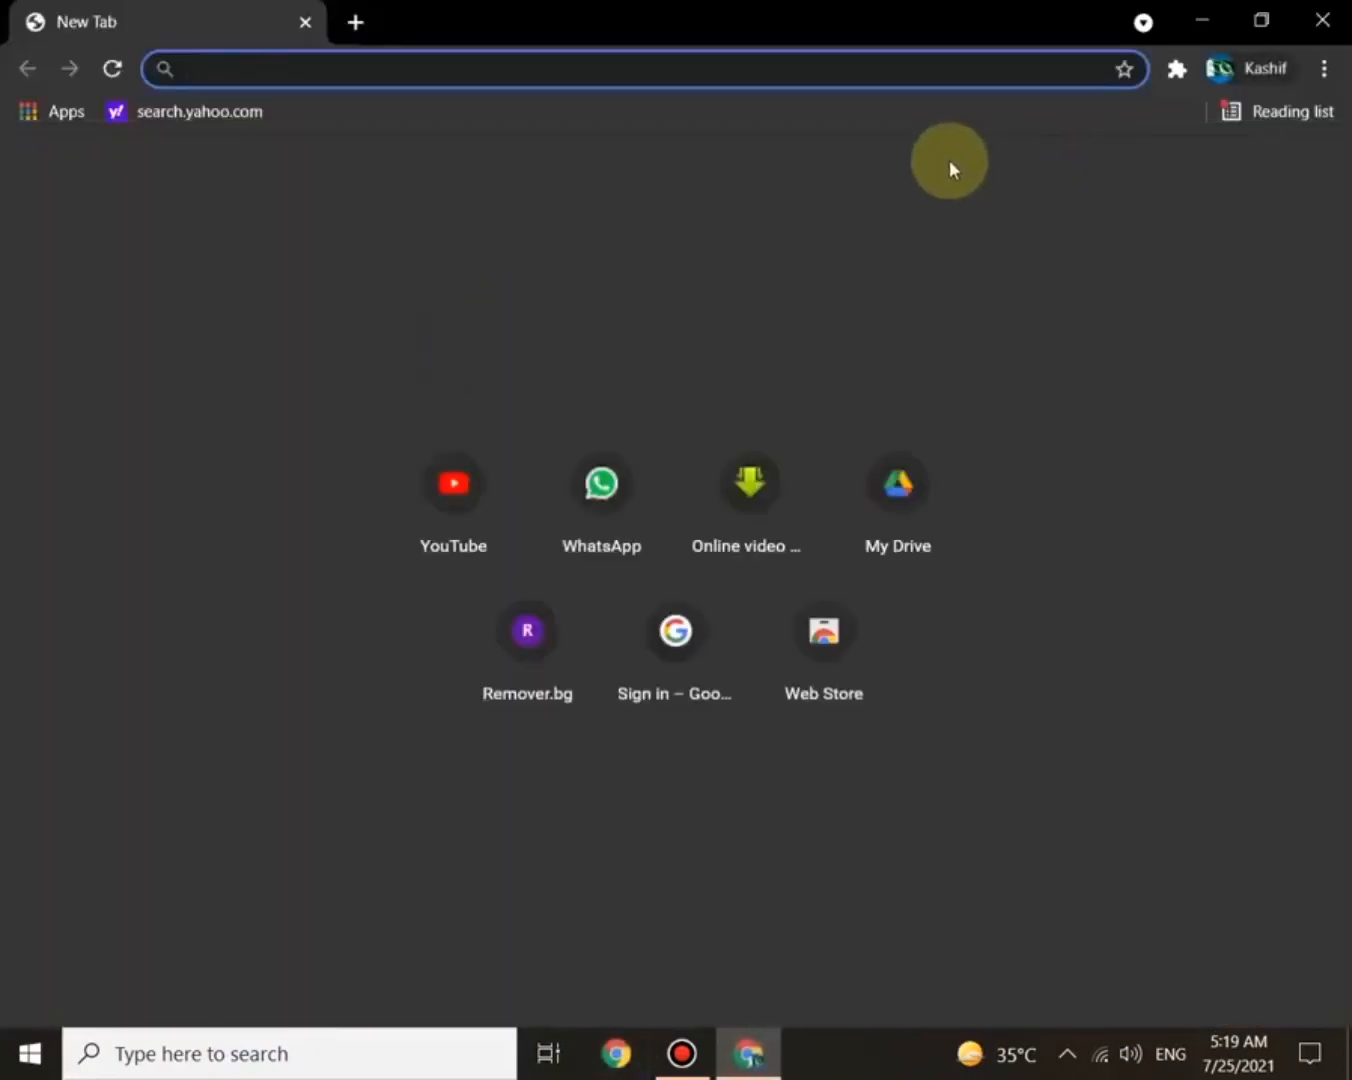
pyautogui.write('remover.bg')
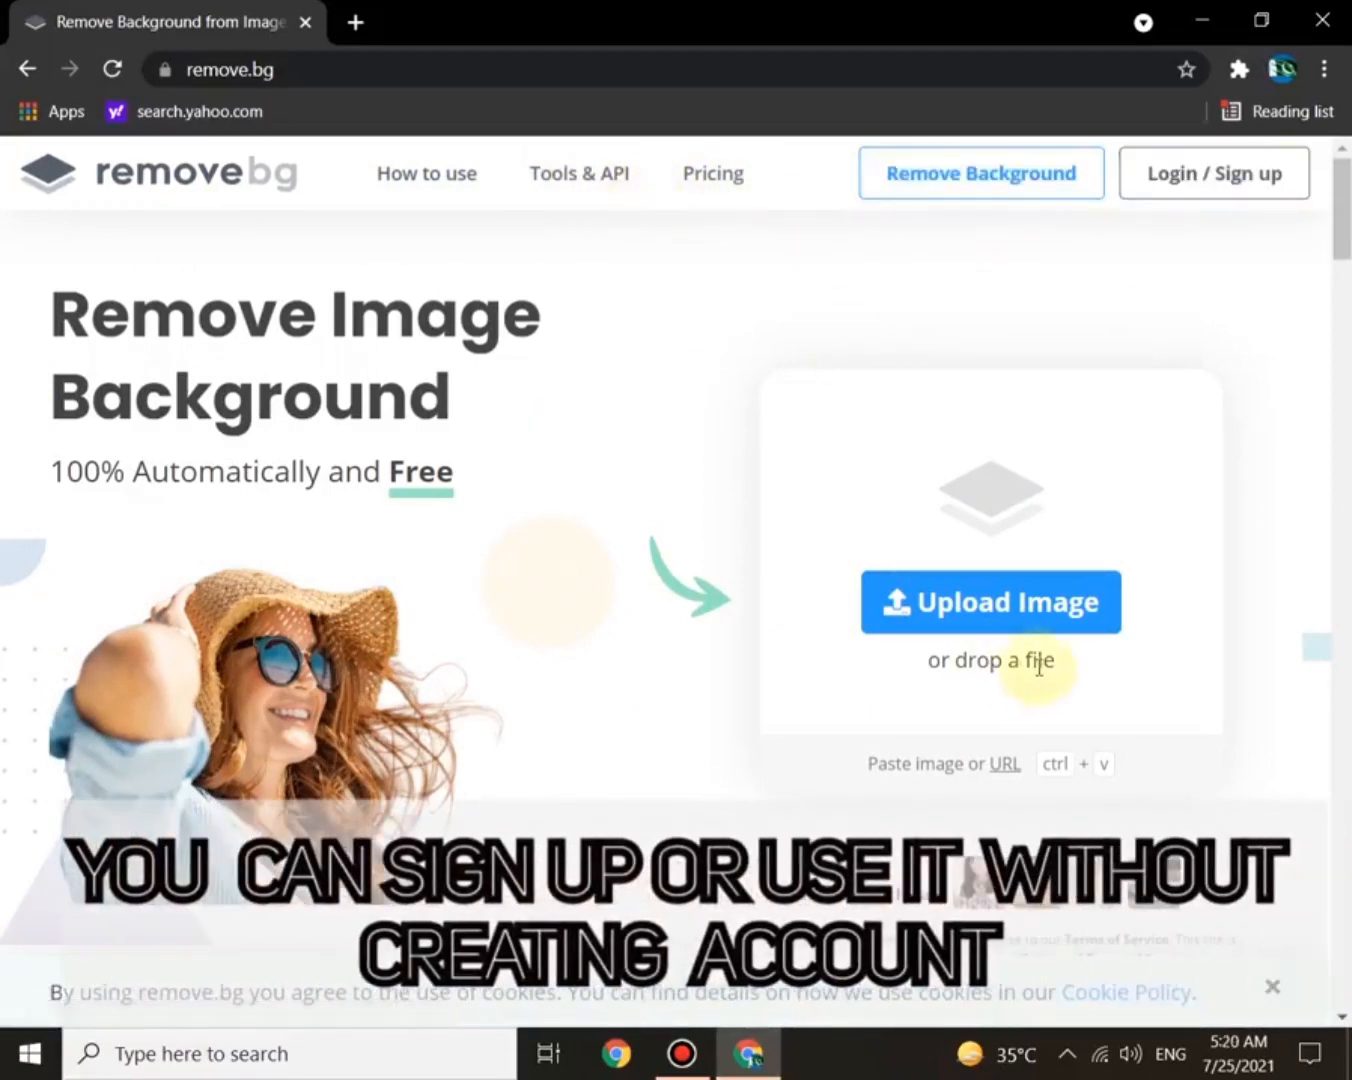
# Step: Start an image upload so the Windows file-open dialog appears
pyautogui.click(1212, 172)
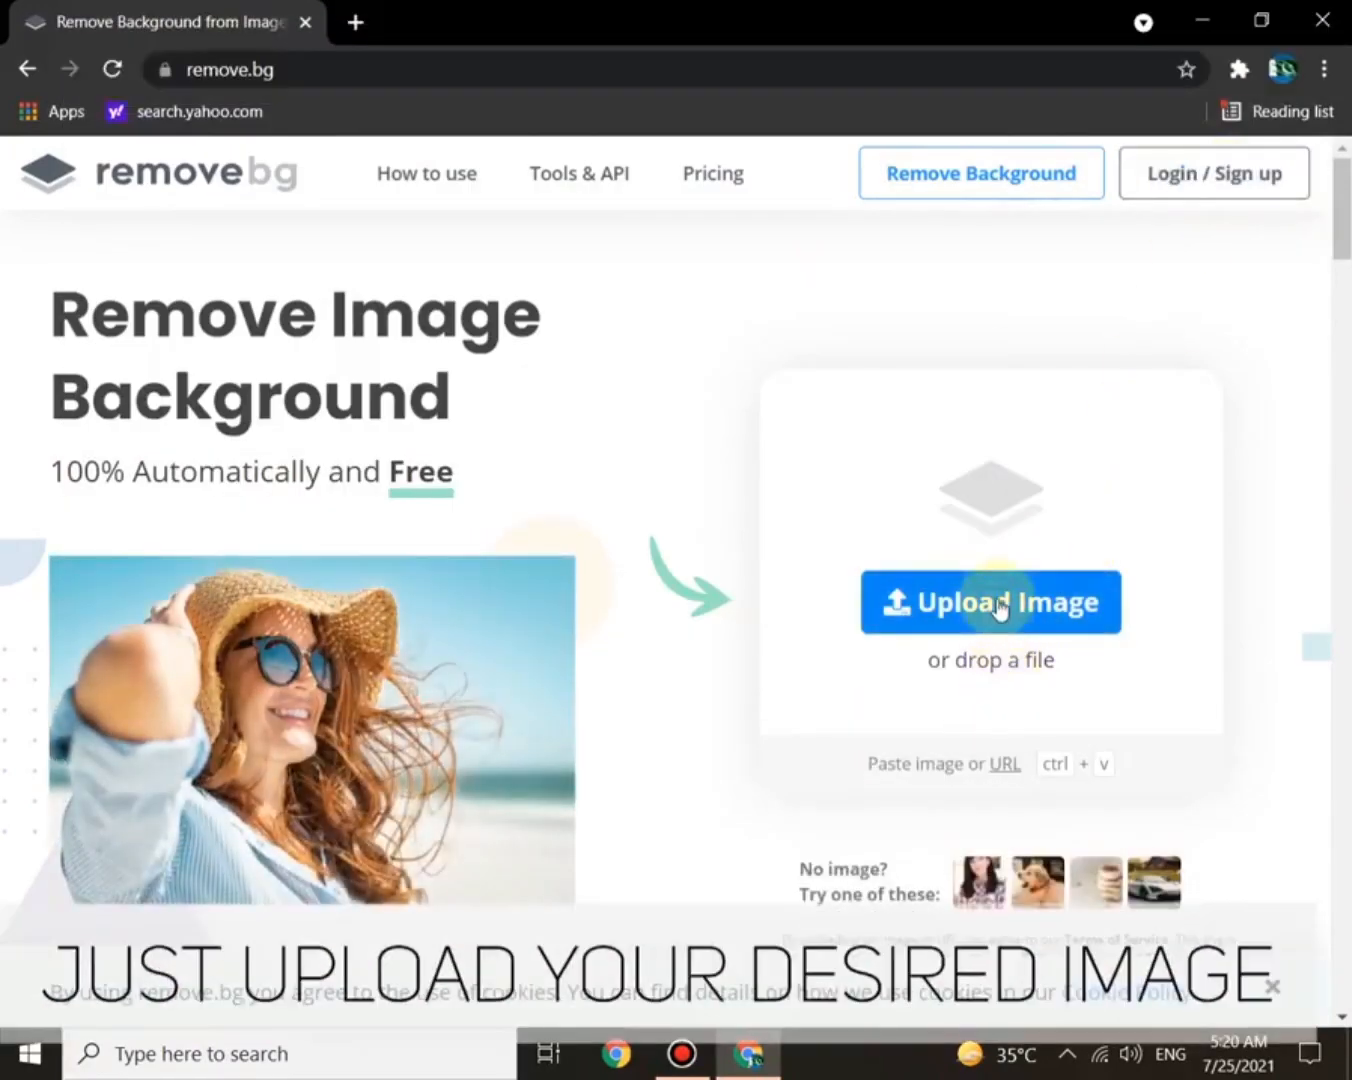
pyautogui.click(990, 600)
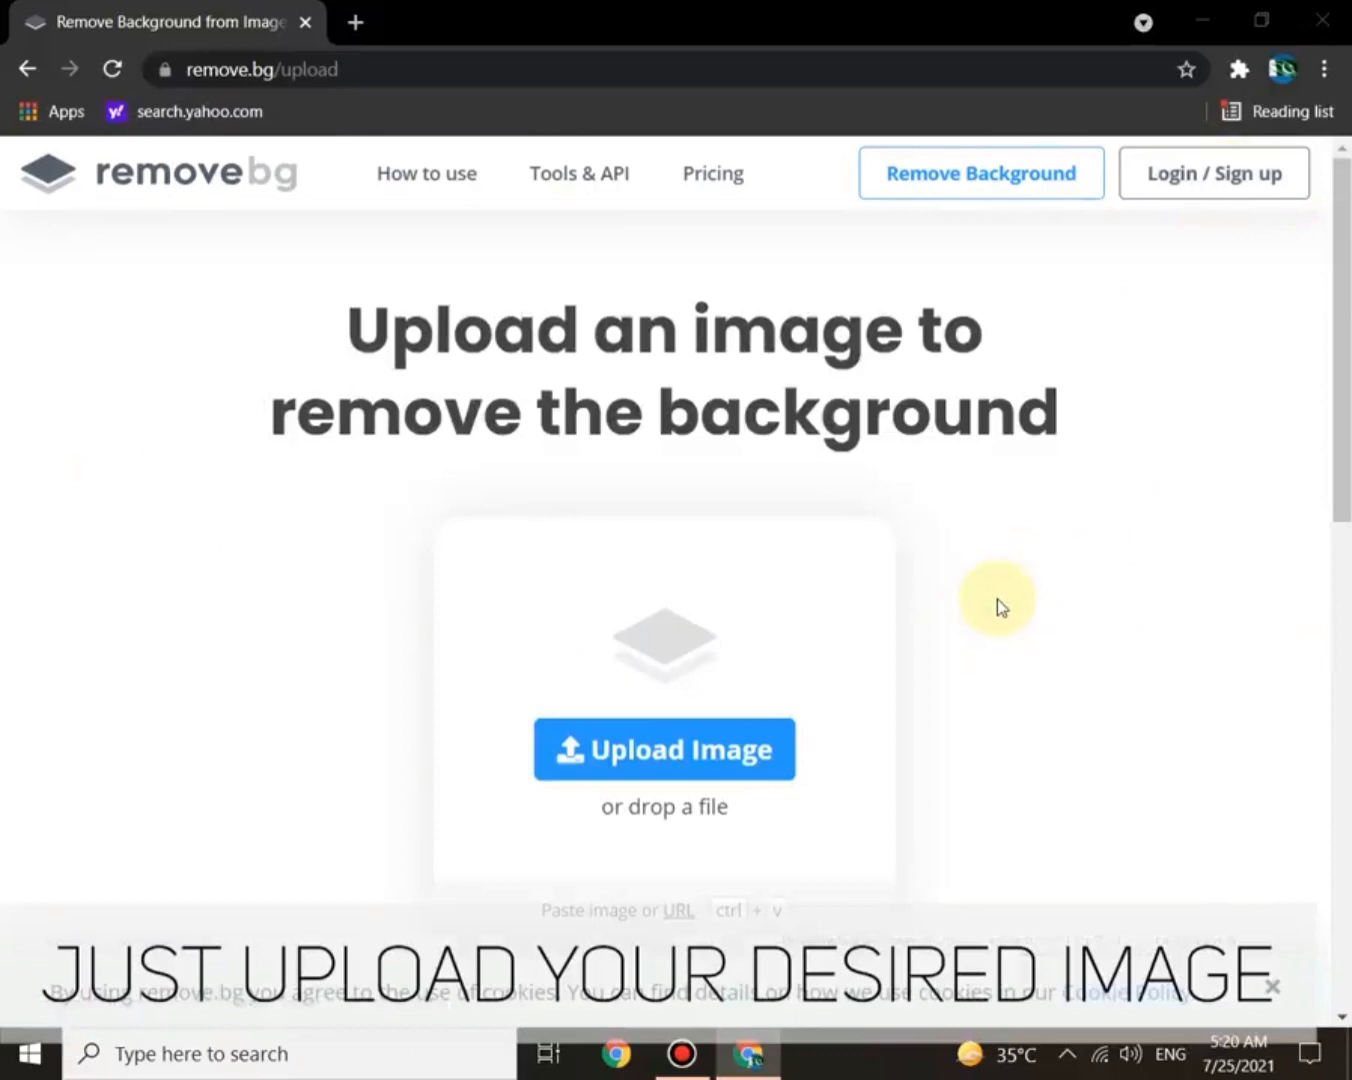
pyautogui.click(664, 748)
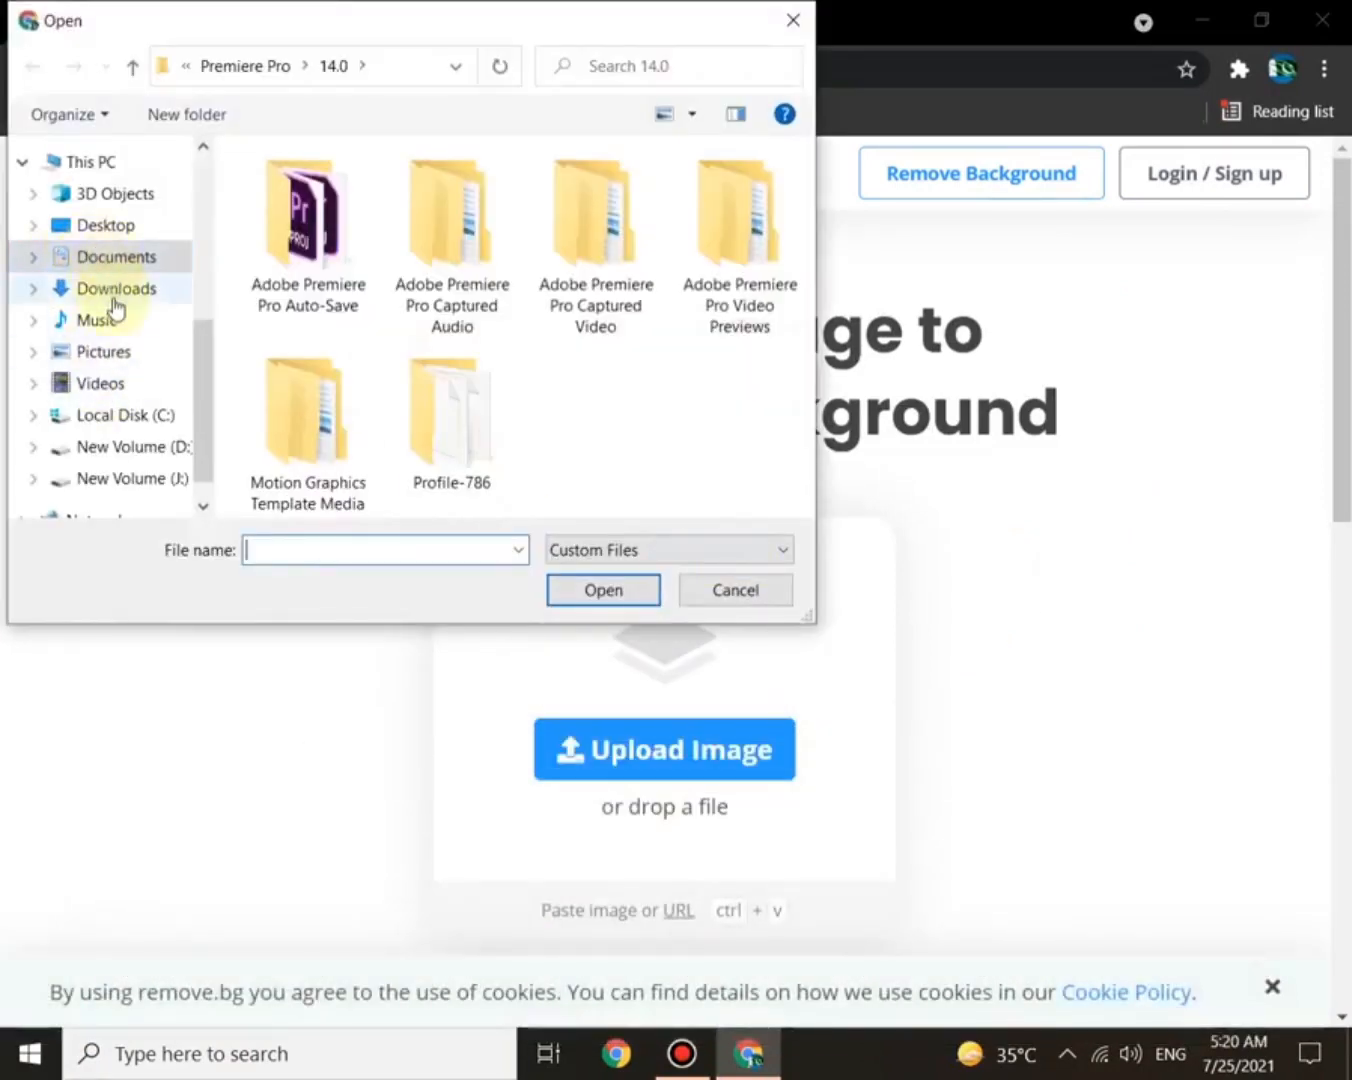
# Step: Browse to the images folder on New Volume (D:) and upload the seated woman's photo
pyautogui.click(130, 446)
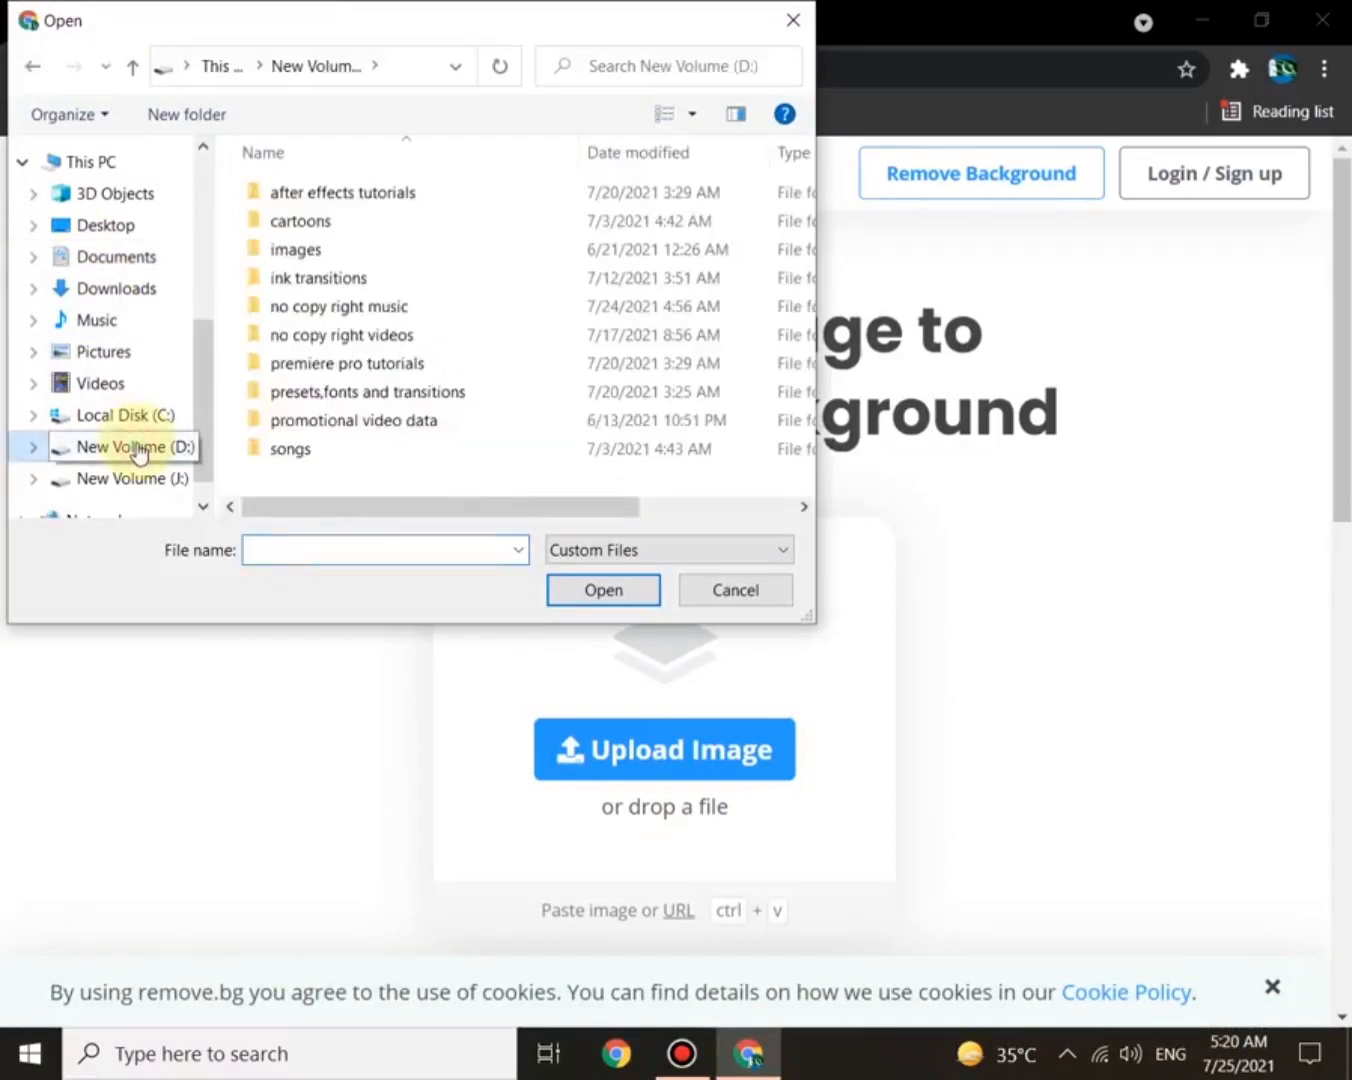
pyautogui.click(296, 250)
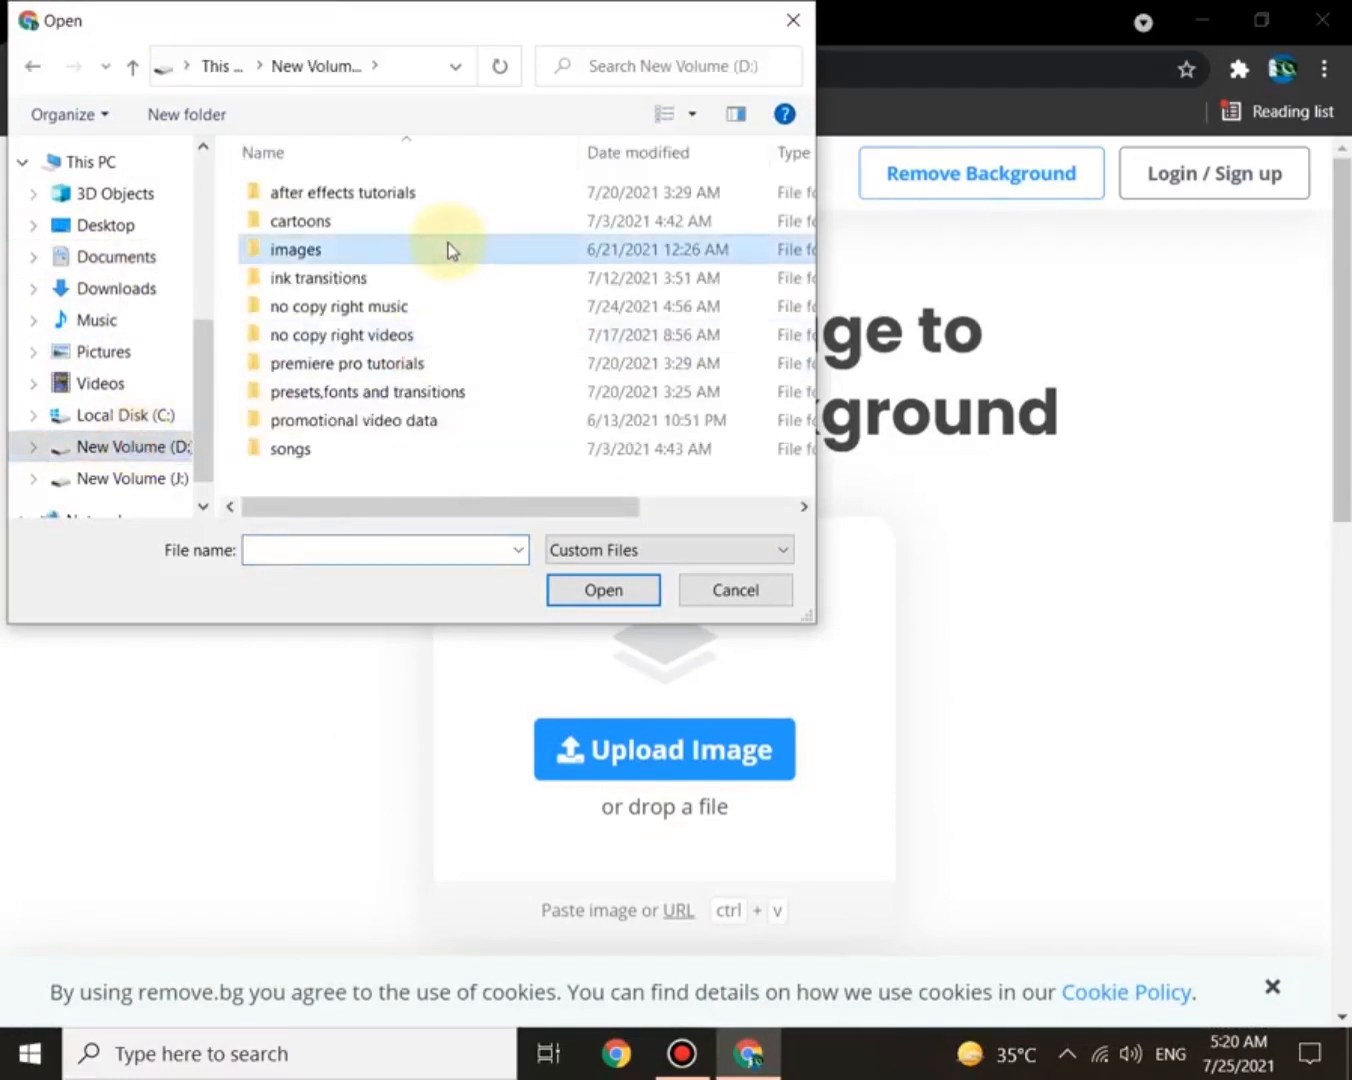
pyautogui.doubleClick(296, 250)
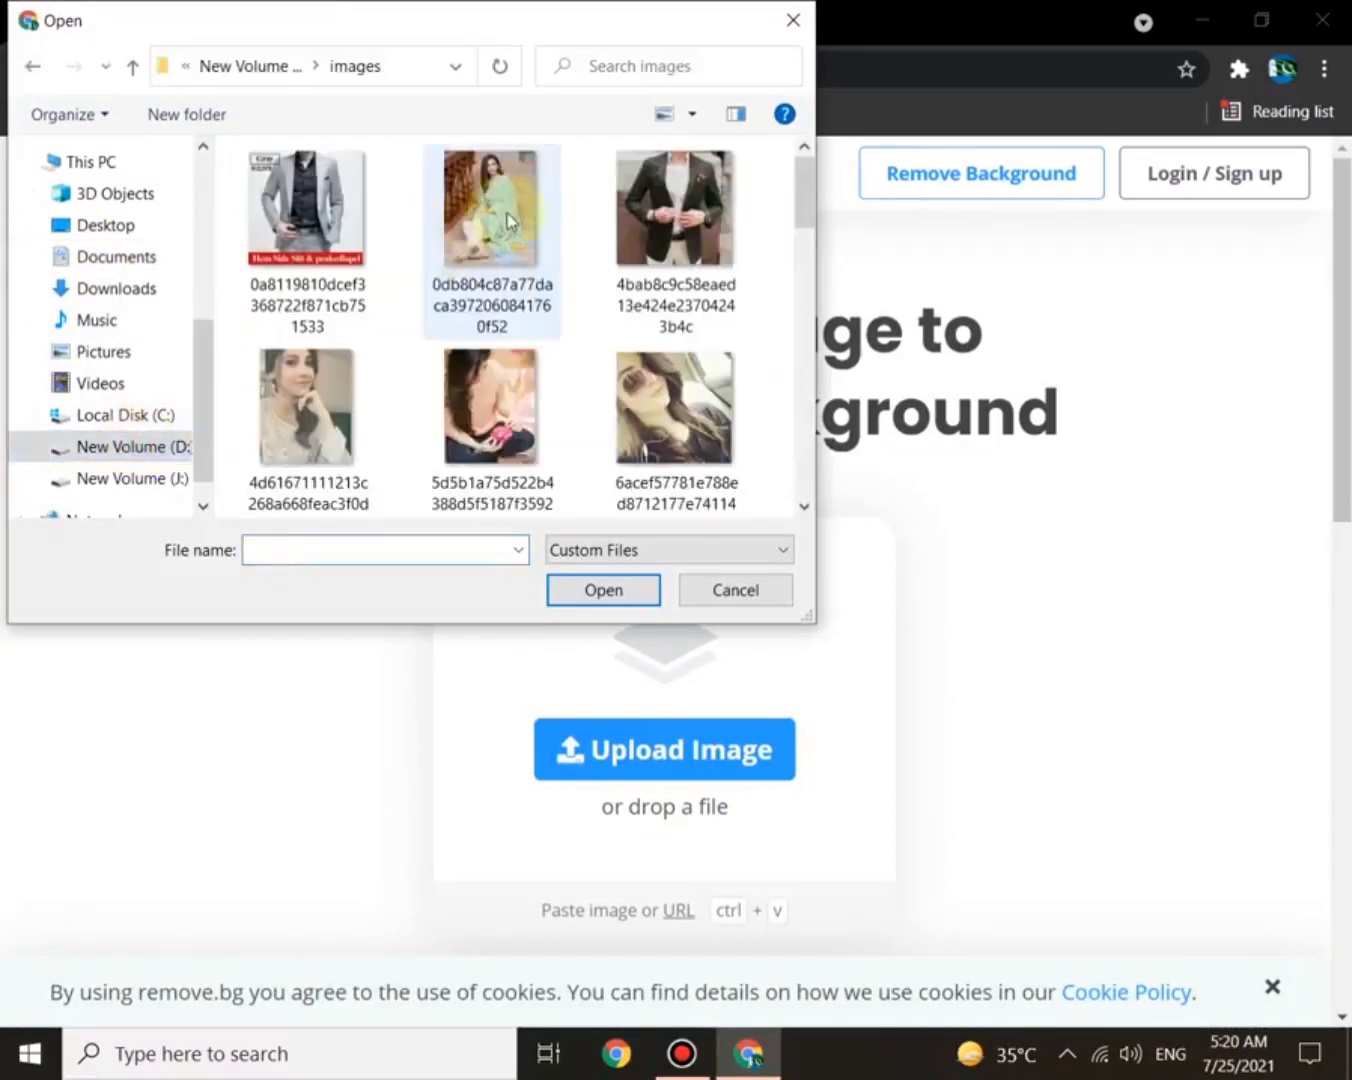
pyautogui.scroll(-3)
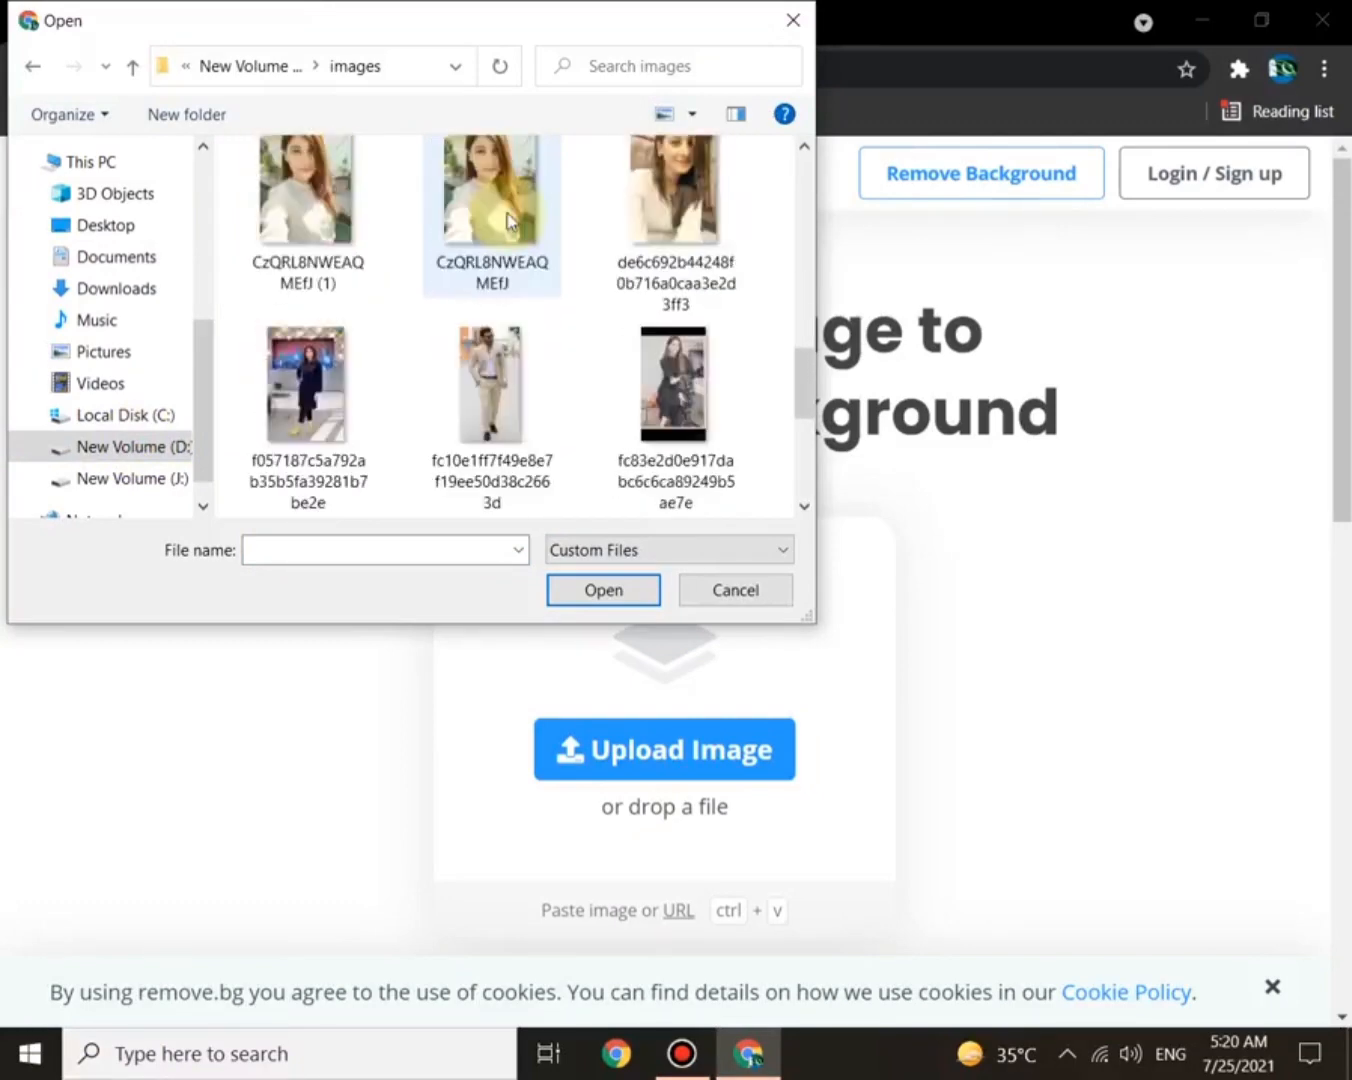
pyautogui.scroll(-3)
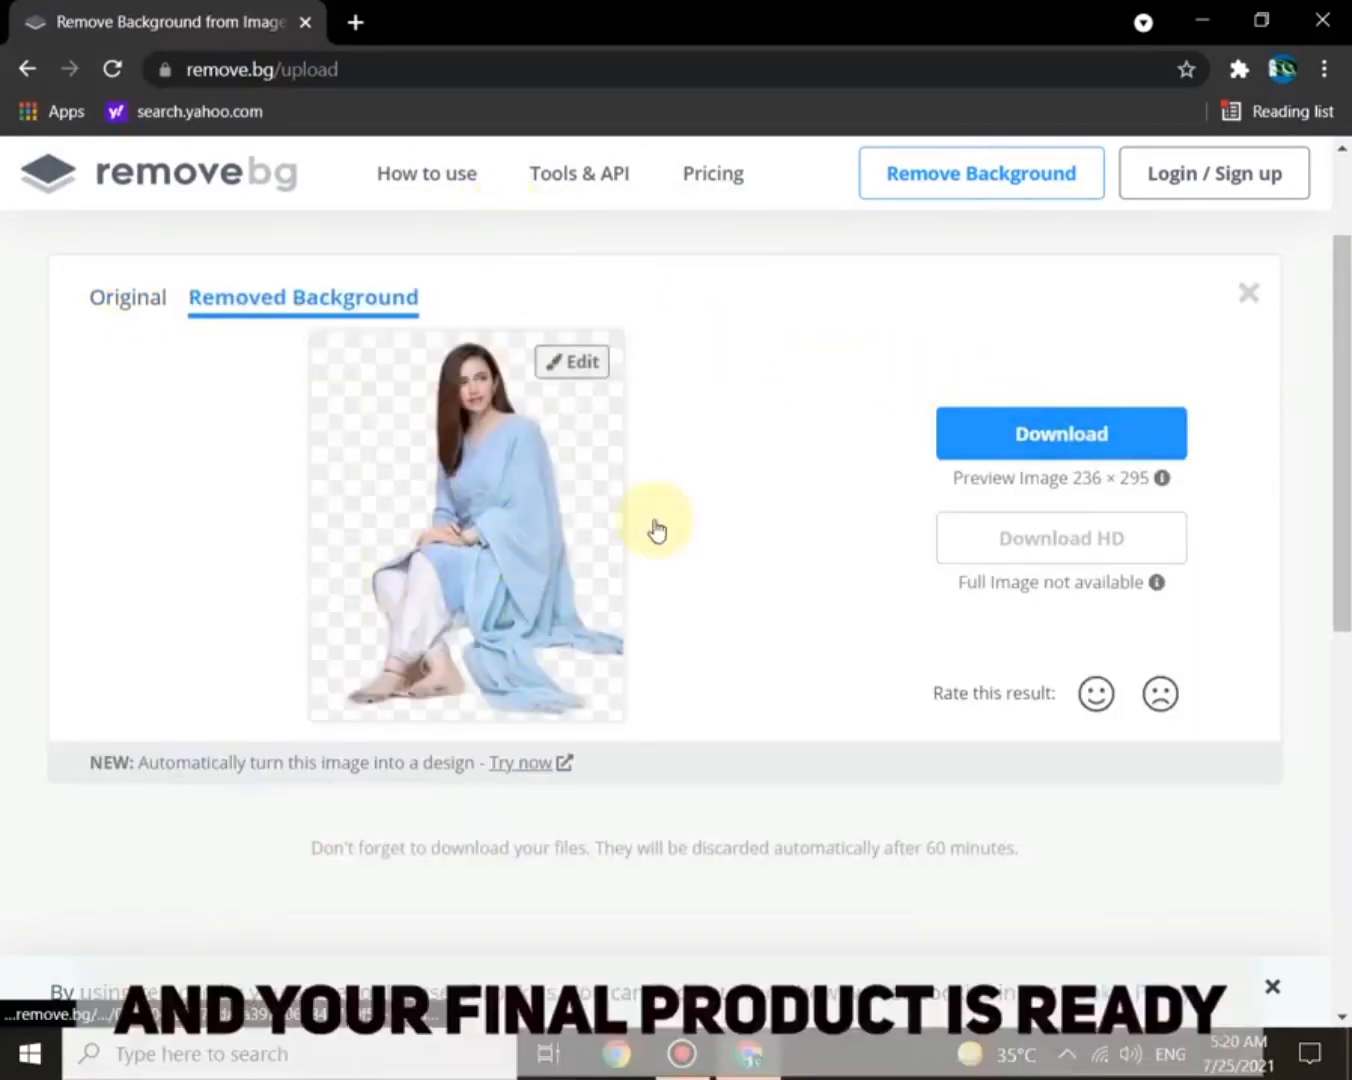
# Step: Download the cut-out preview, compare it with the original photo, then move it into the editor
pyautogui.click(1060, 432)
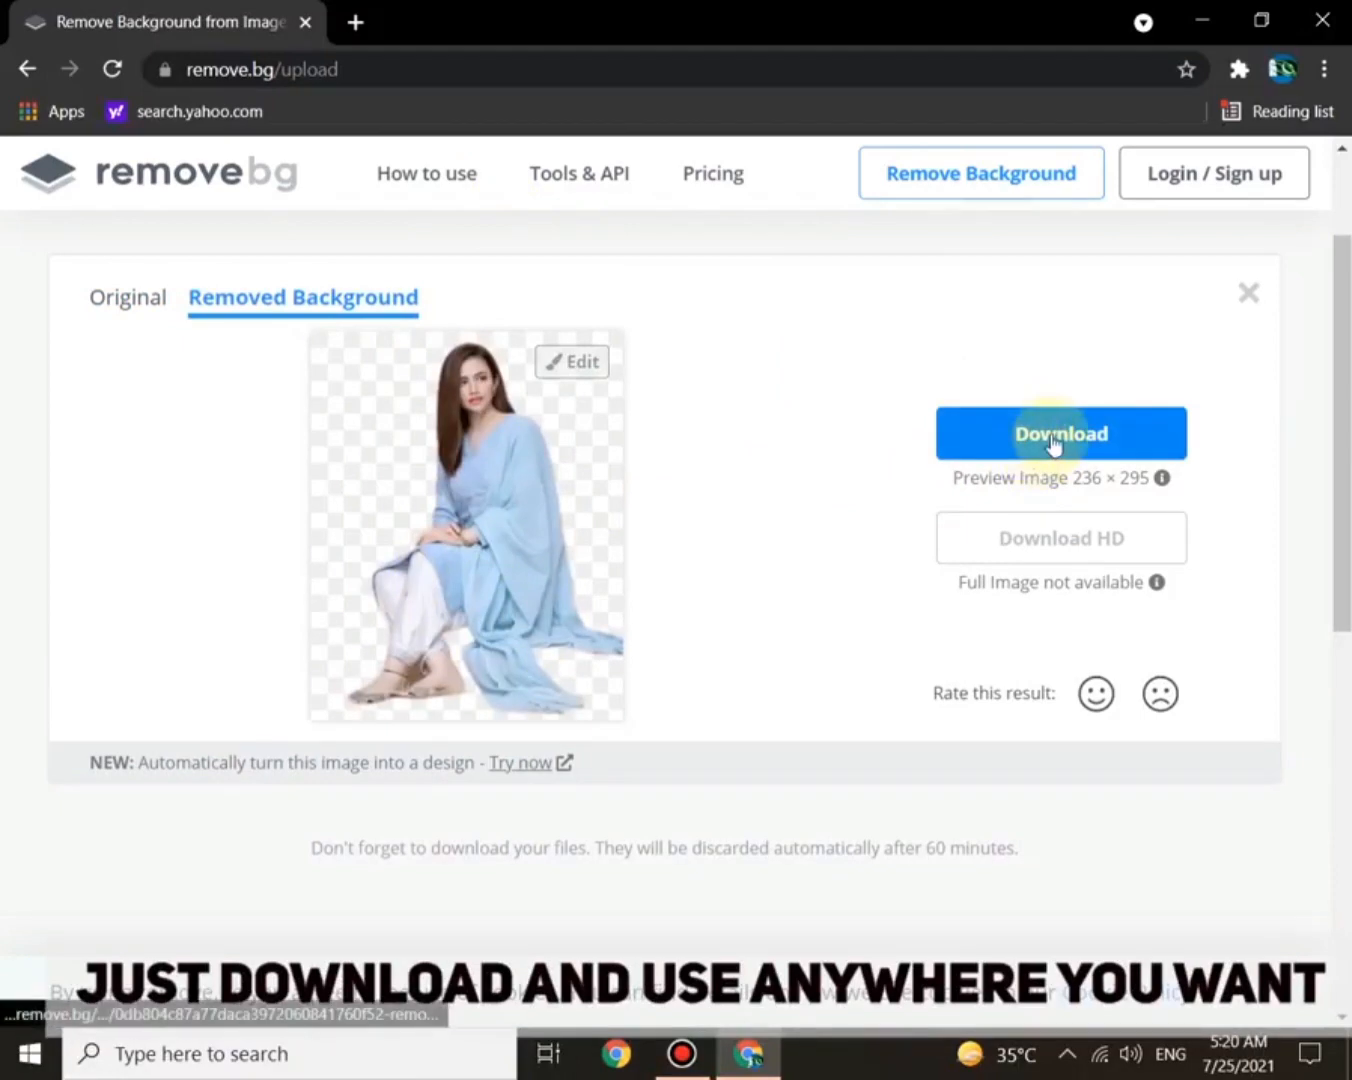
pyautogui.click(1060, 432)
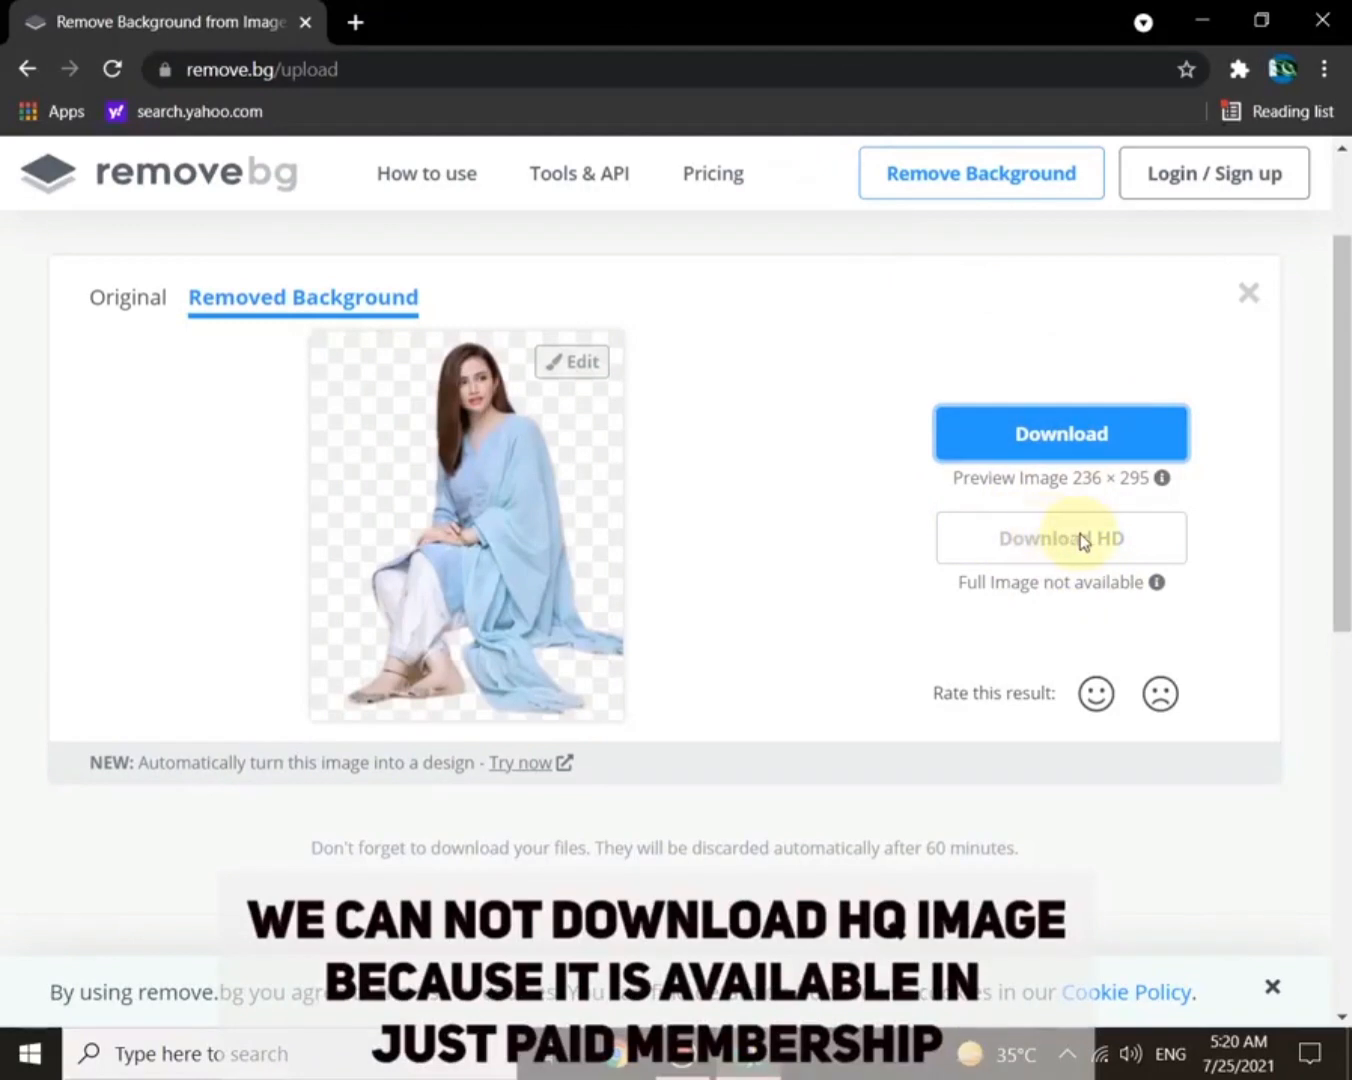
pyautogui.moveTo(1076, 668)
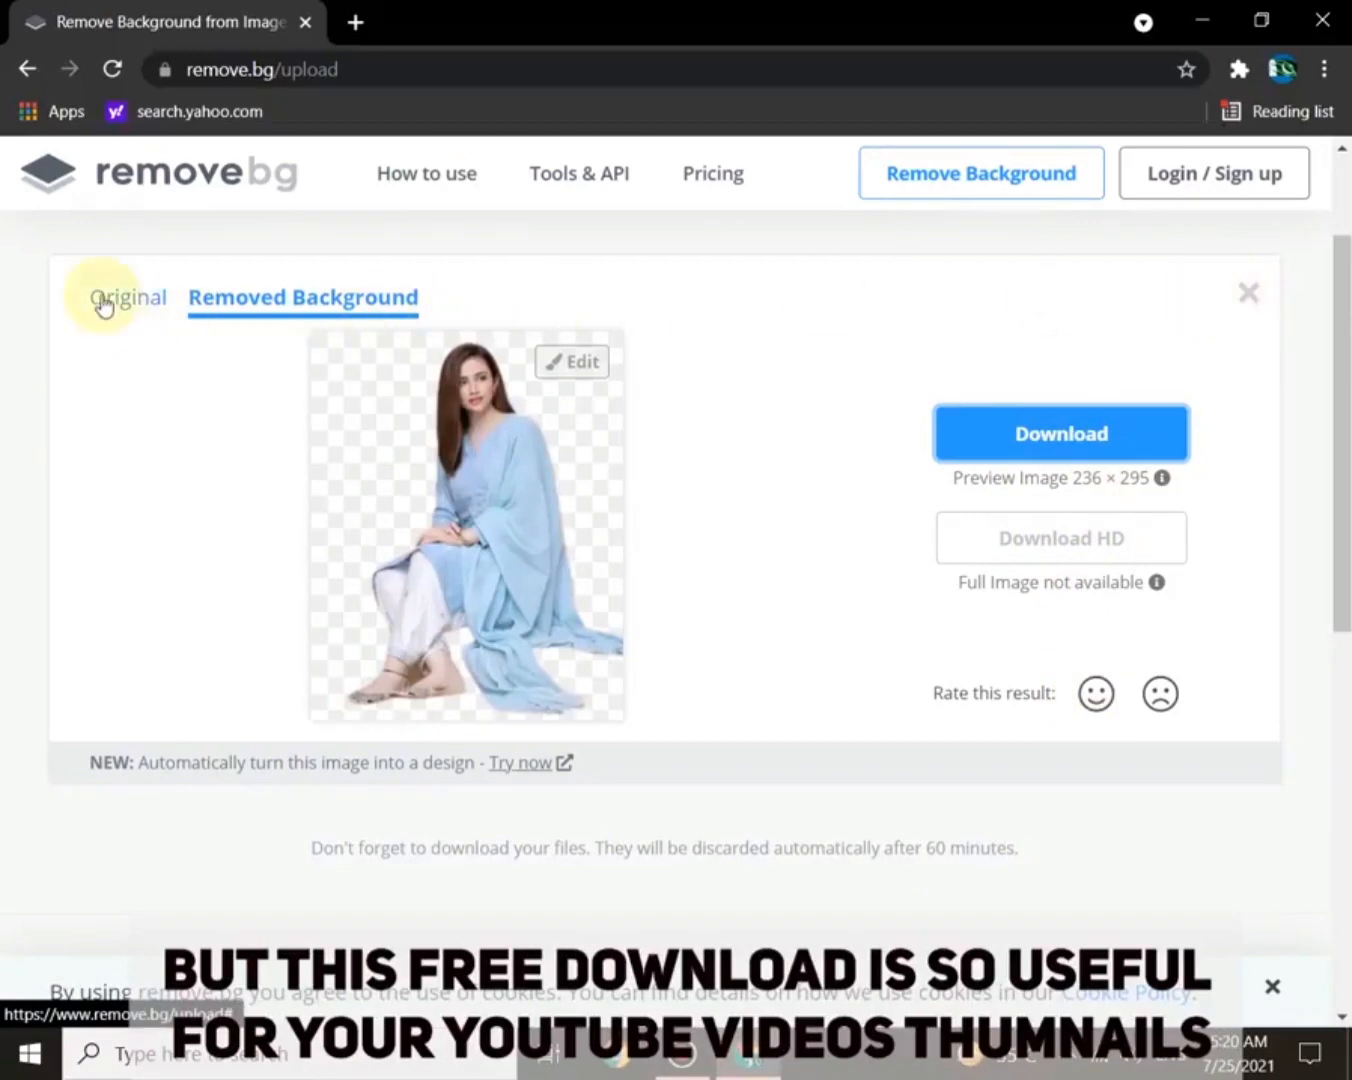
pyautogui.click(132, 296)
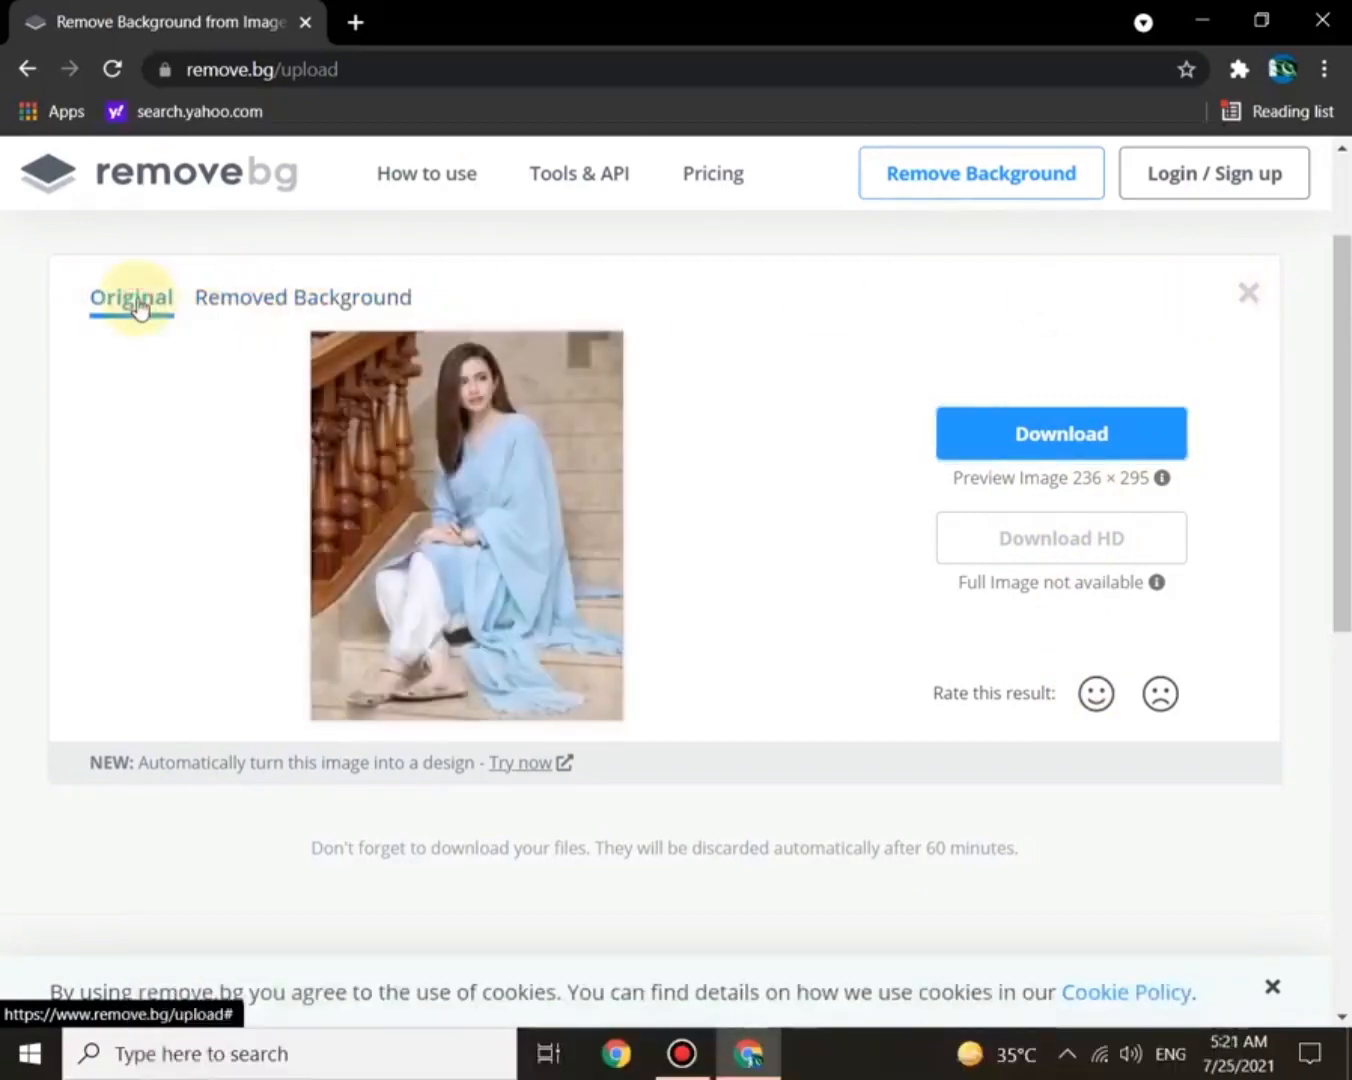
pyautogui.click(304, 296)
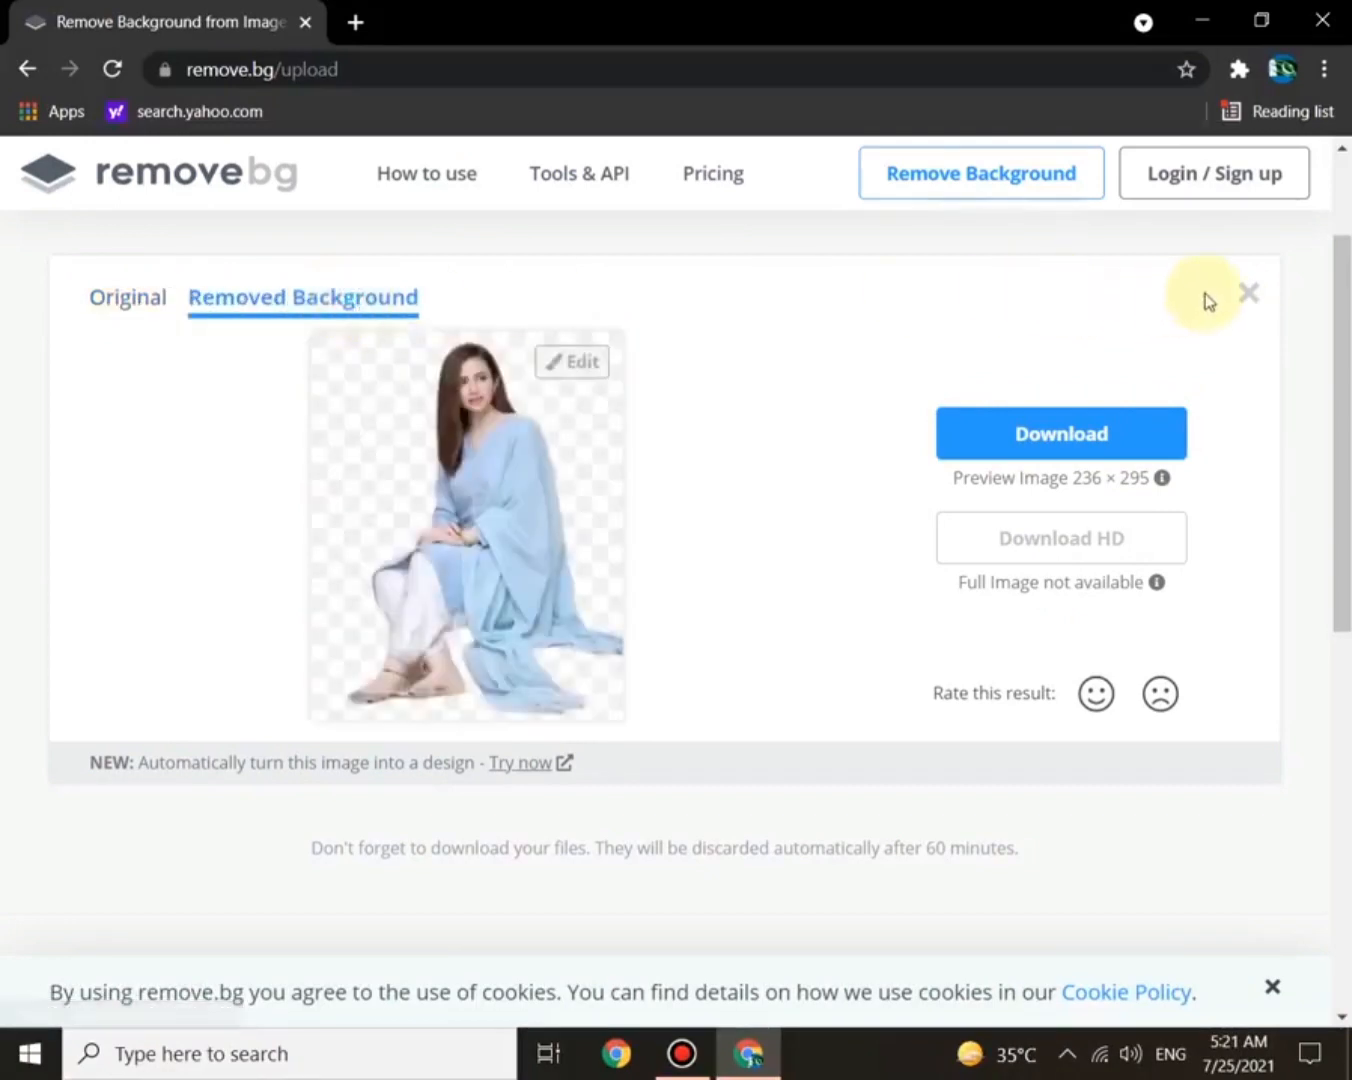
pyautogui.click(572, 360)
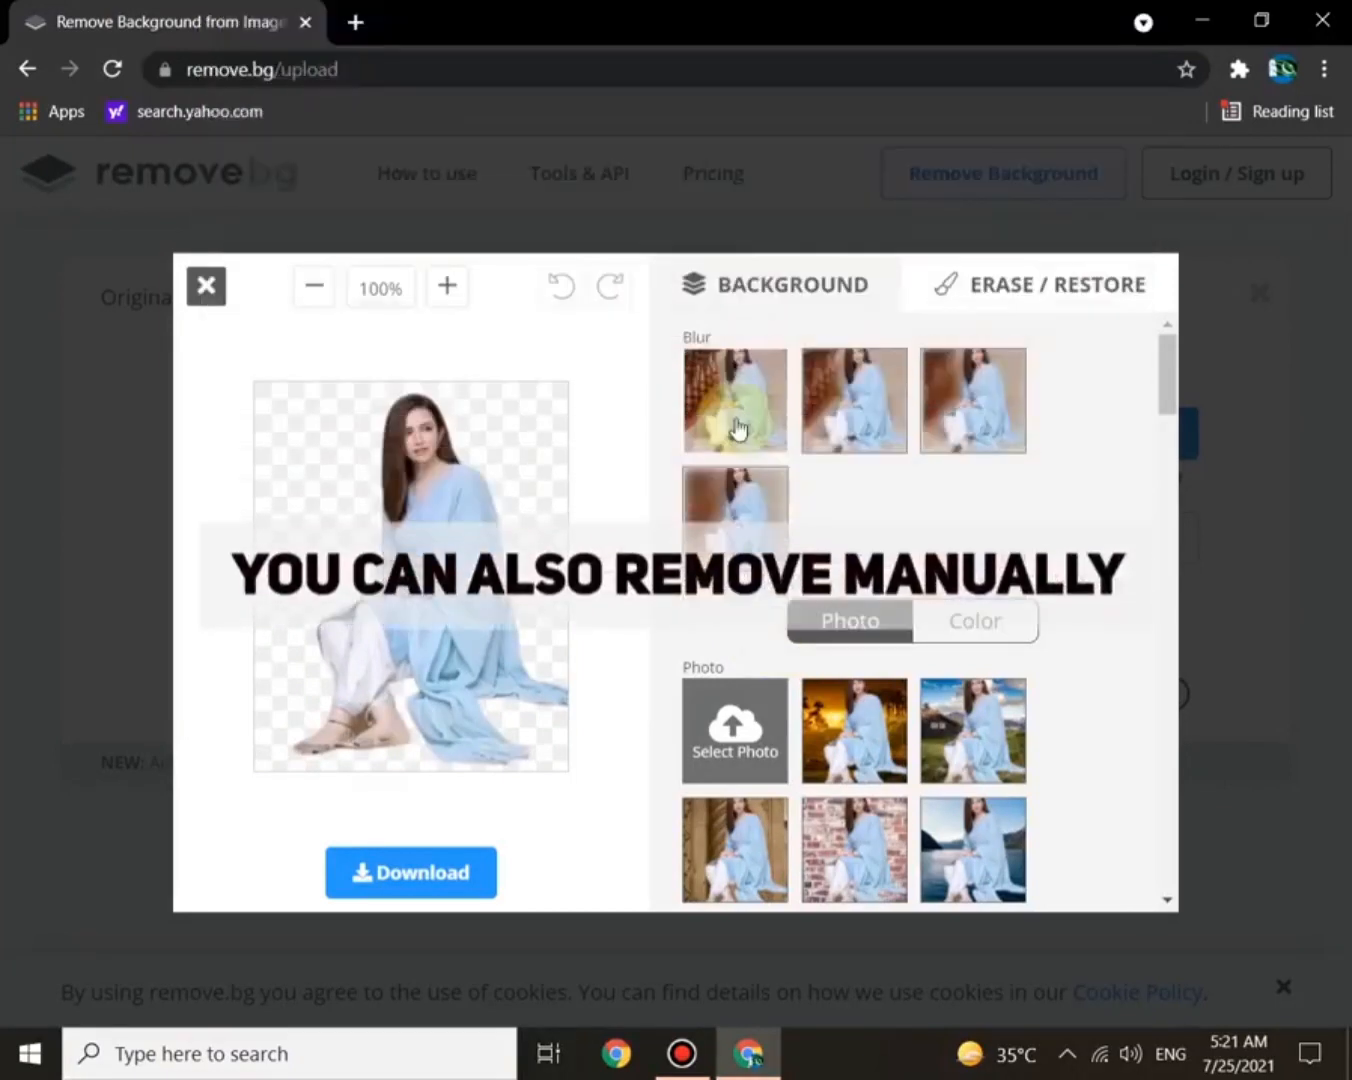
# Step: Switch to the Erase / Restore tools and enlarge the eraser brush
pyautogui.click(1040, 284)
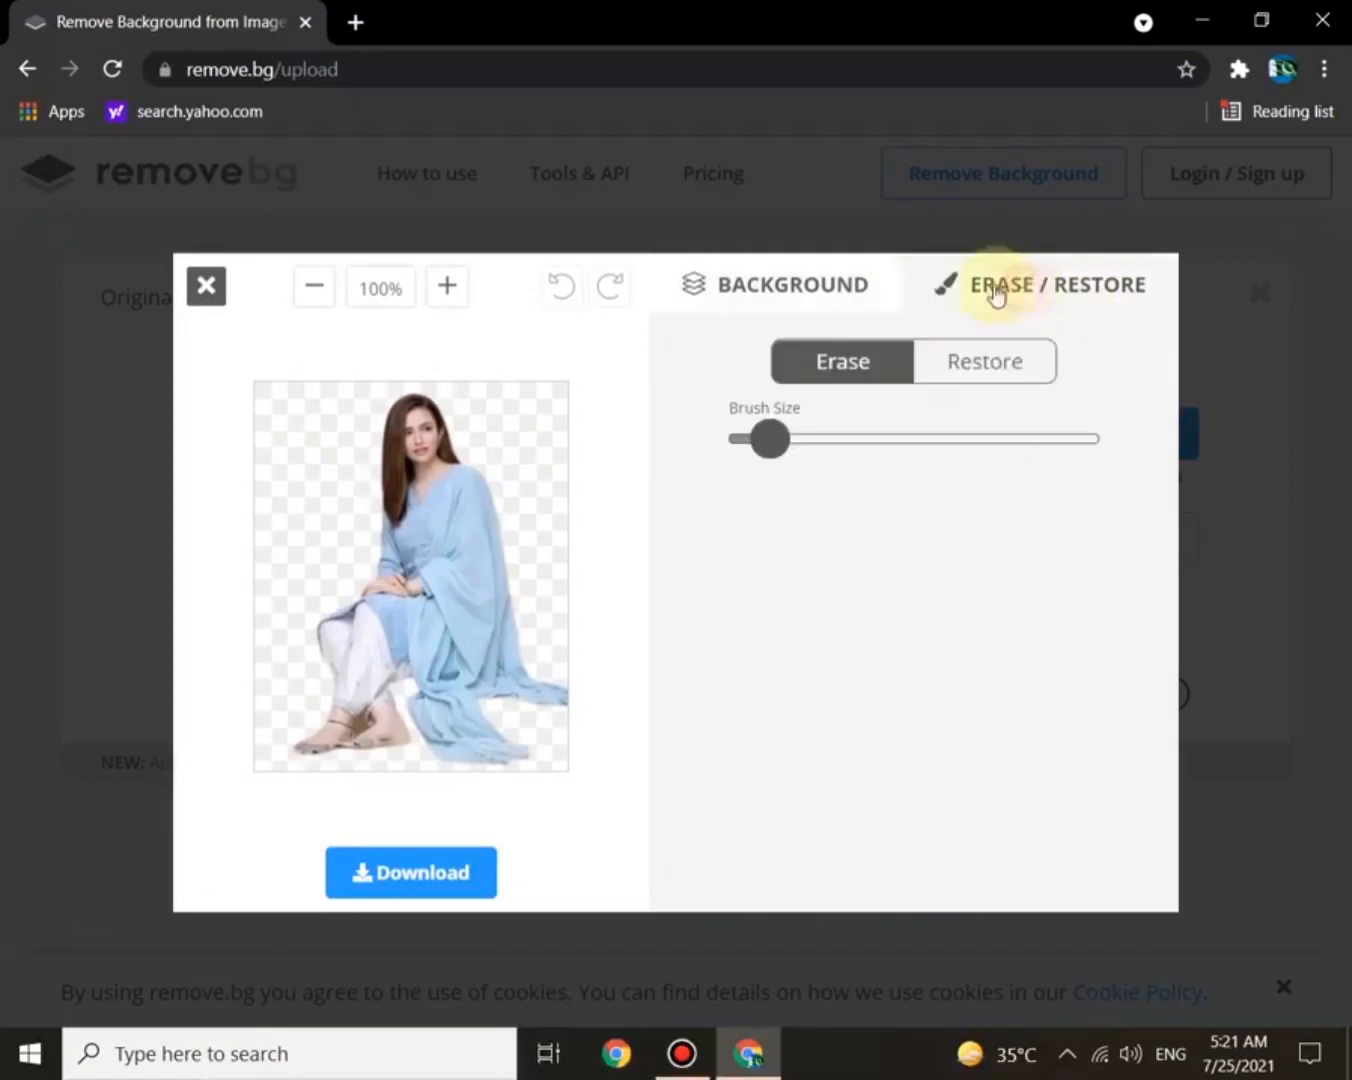
pyautogui.click(790, 284)
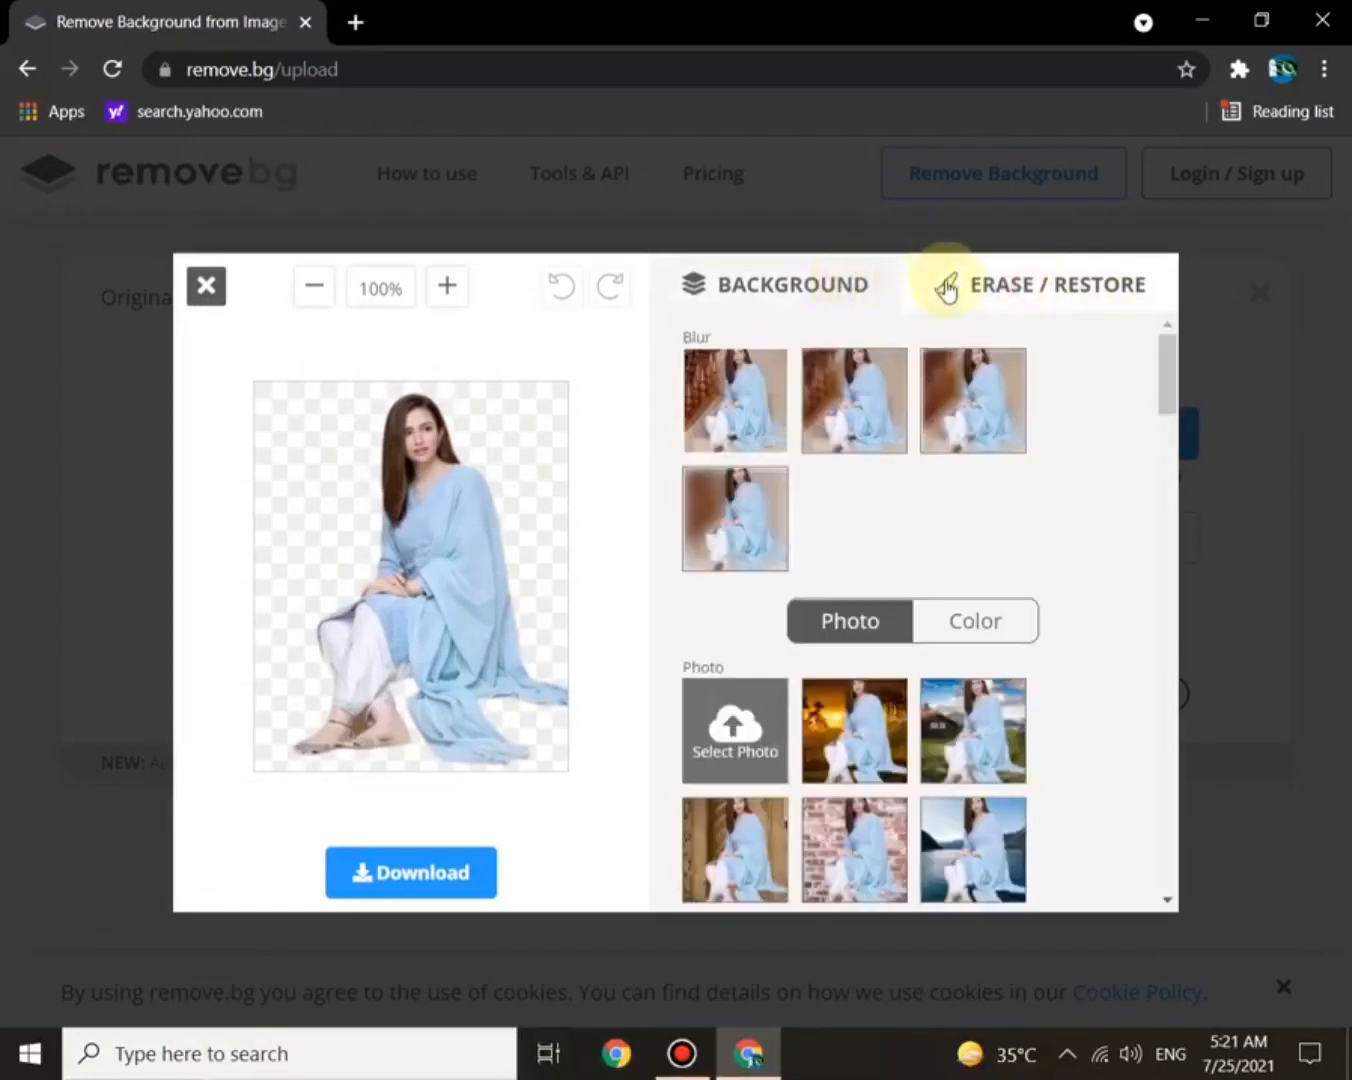
pyautogui.click(1052, 284)
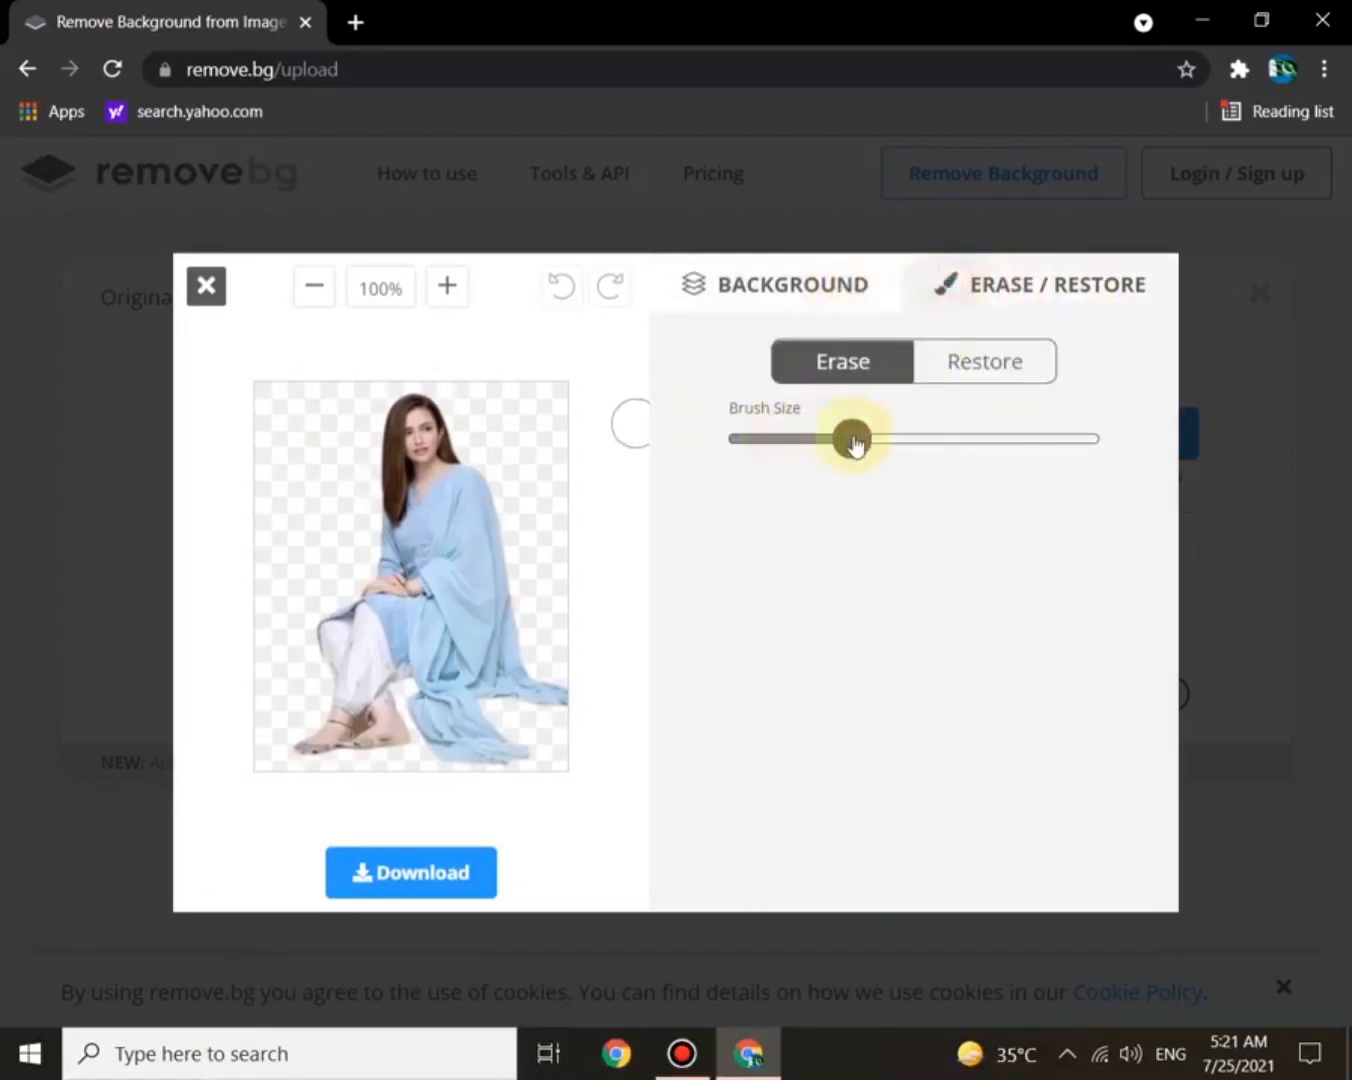
pyautogui.moveTo(852, 438); pyautogui.dragTo(880, 438)
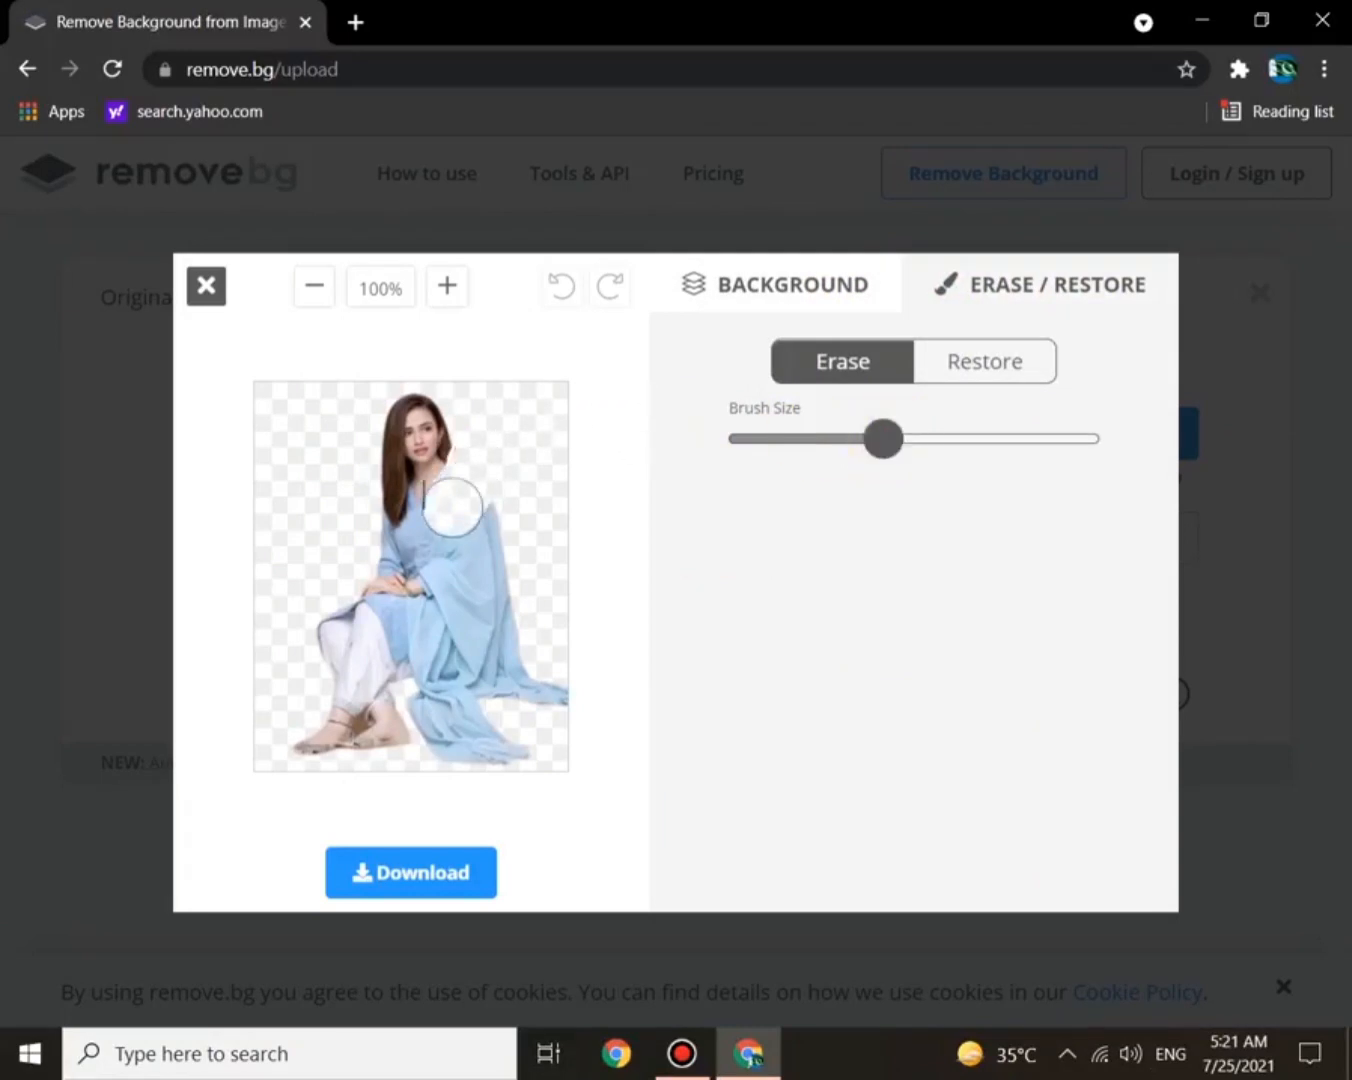
# Step: Erase the woman's head, body, shawl and legs, leaving only a foot
pyautogui.moveTo(452, 504); pyautogui.dragTo(400, 520)
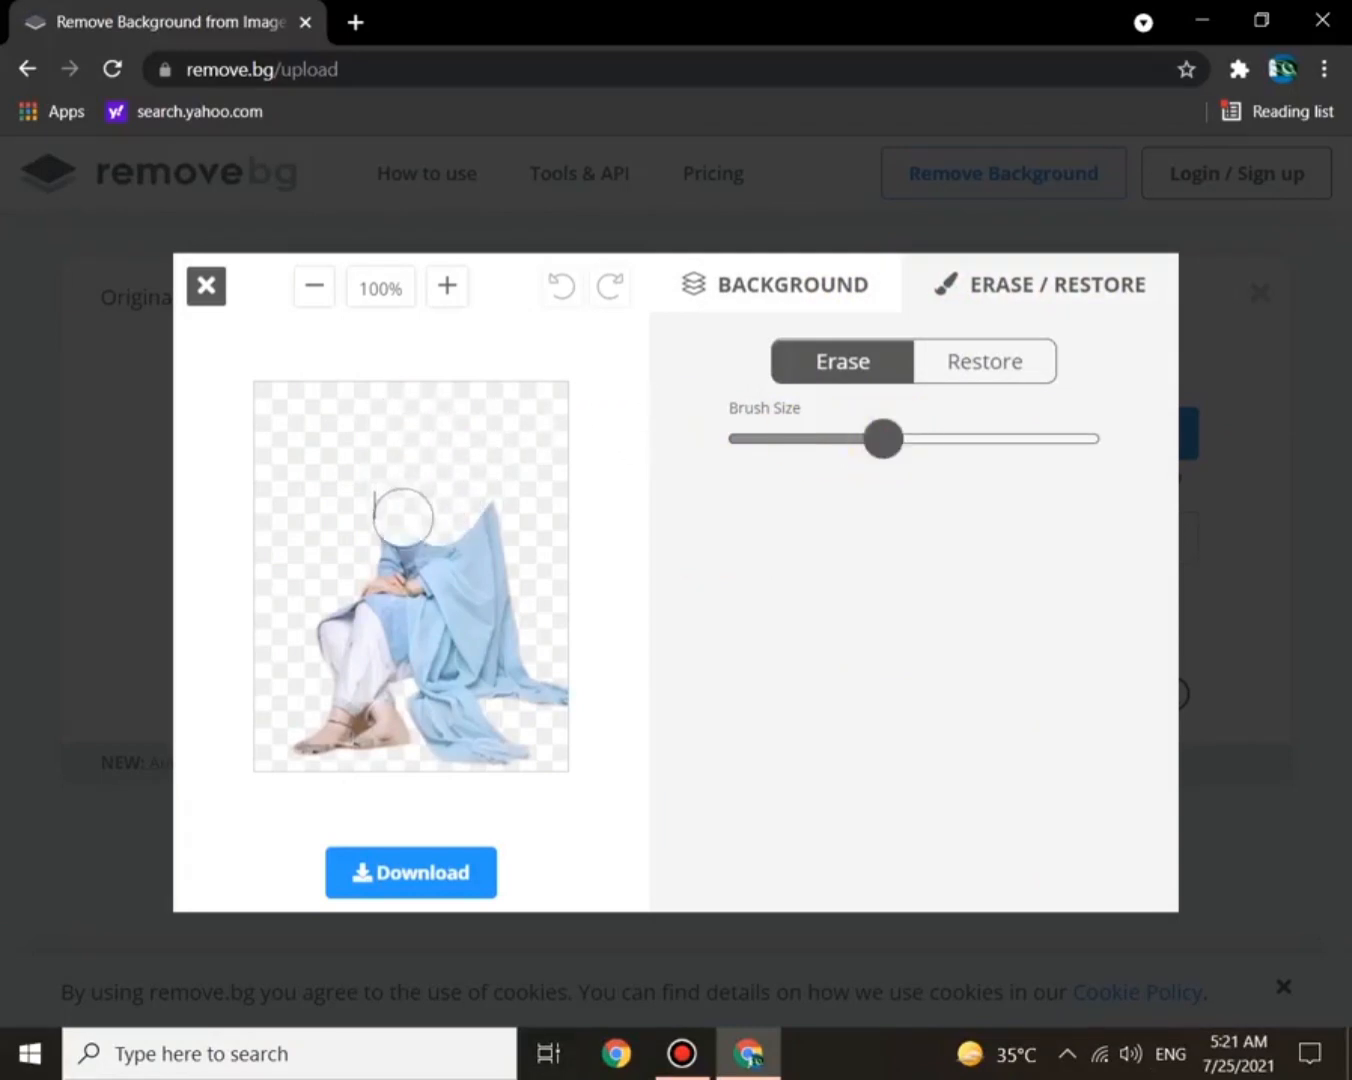
pyautogui.moveTo(400, 516); pyautogui.dragTo(484, 632)
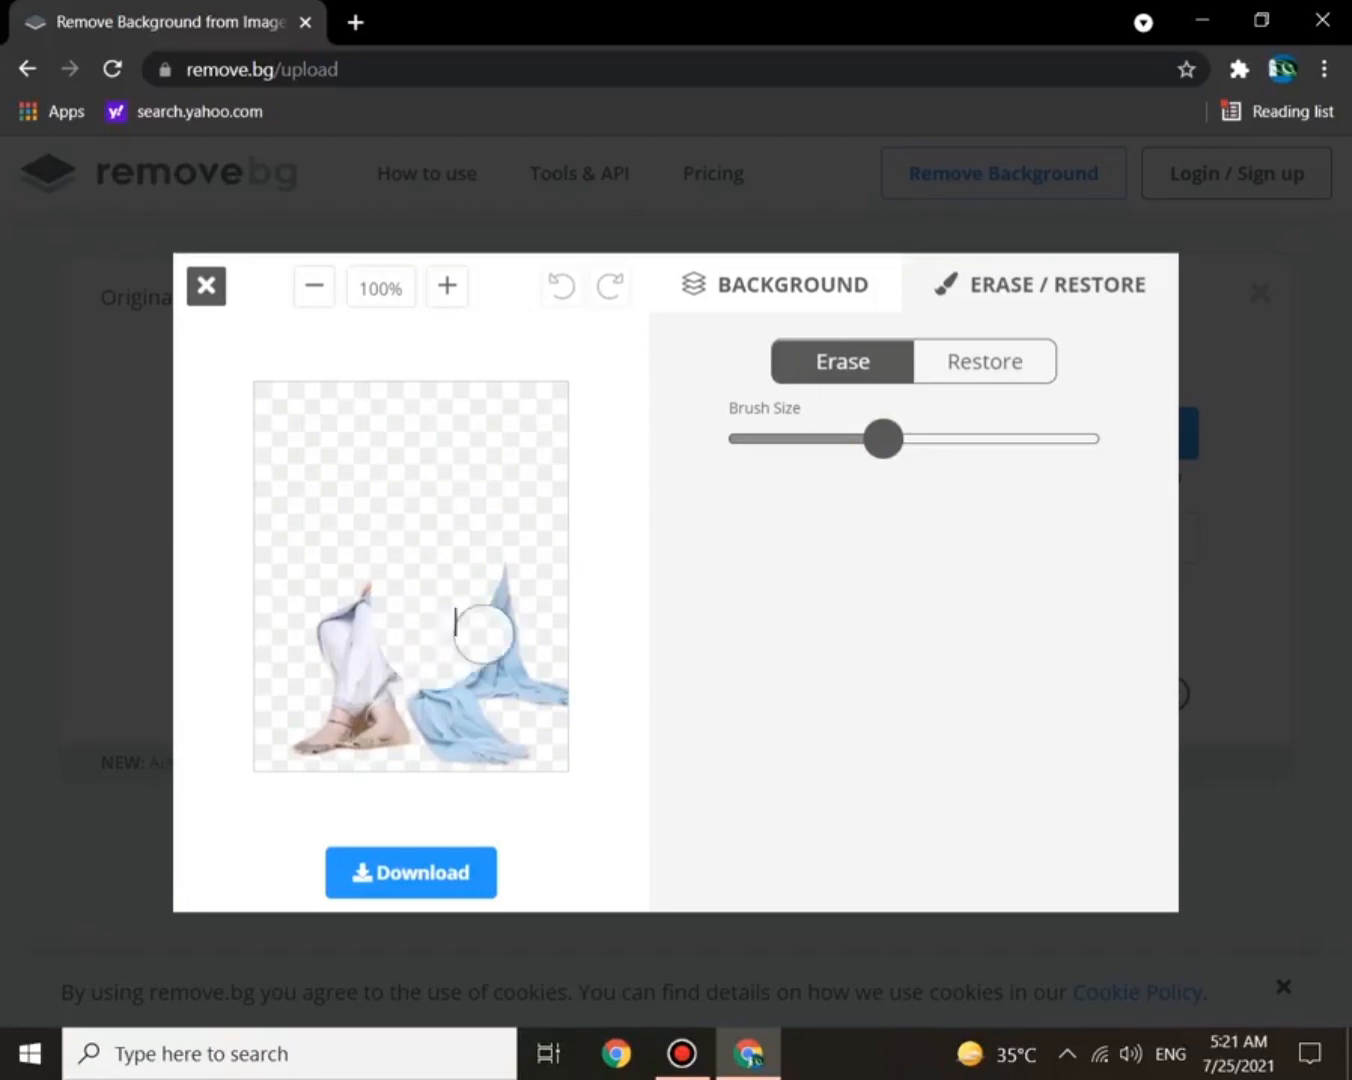
pyautogui.moveTo(484, 634); pyautogui.dragTo(456, 696)
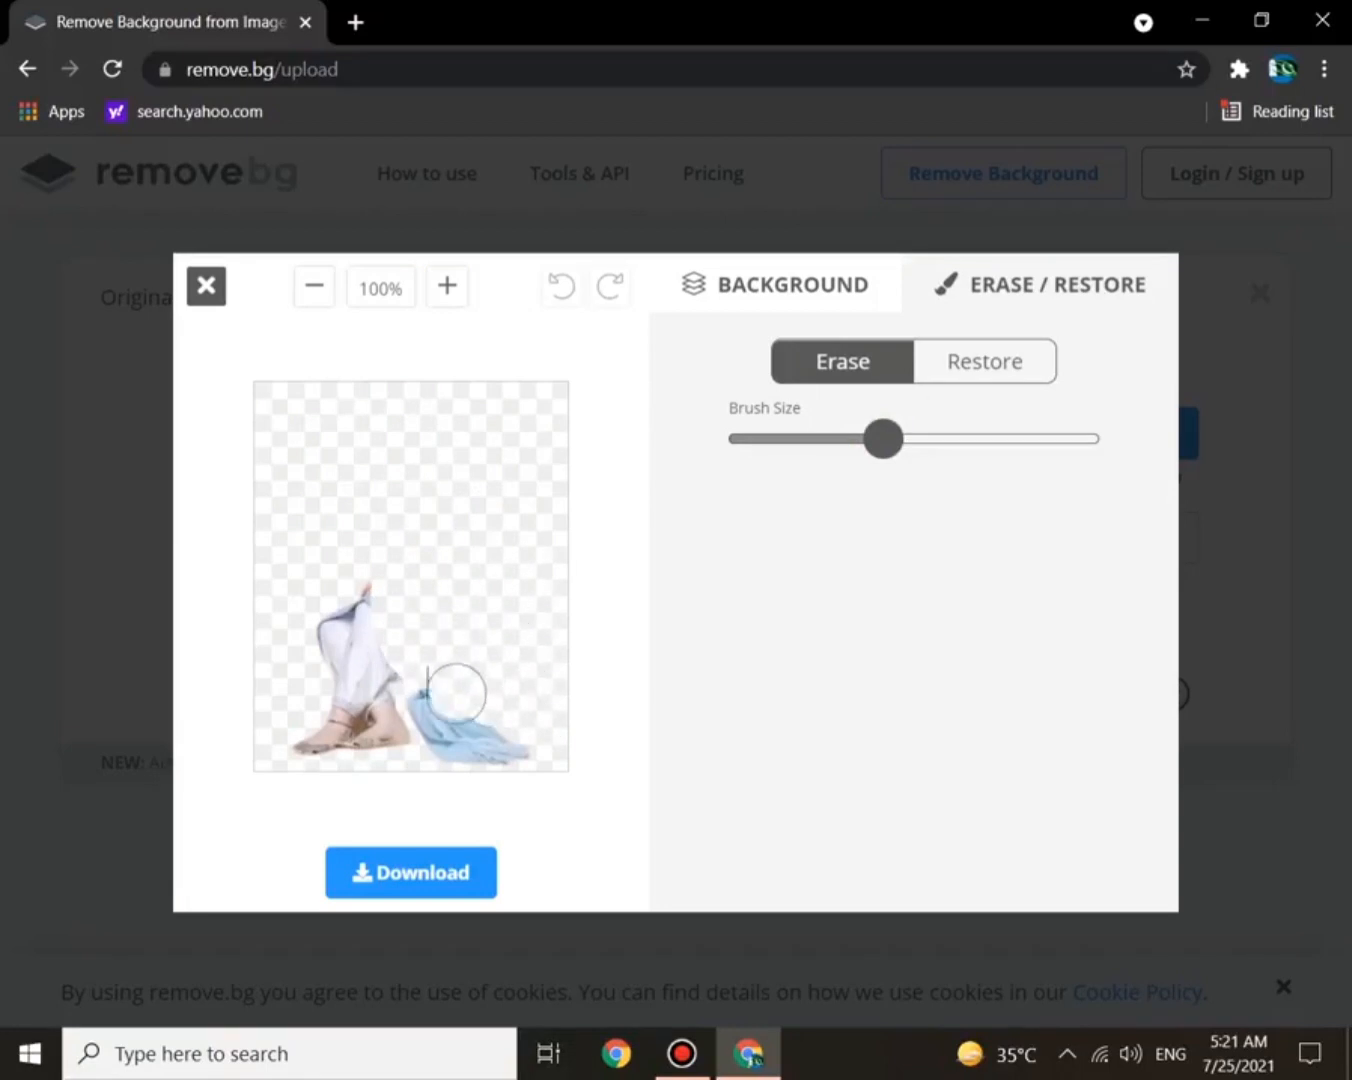
pyautogui.moveTo(456, 696); pyautogui.dragTo(420, 684)
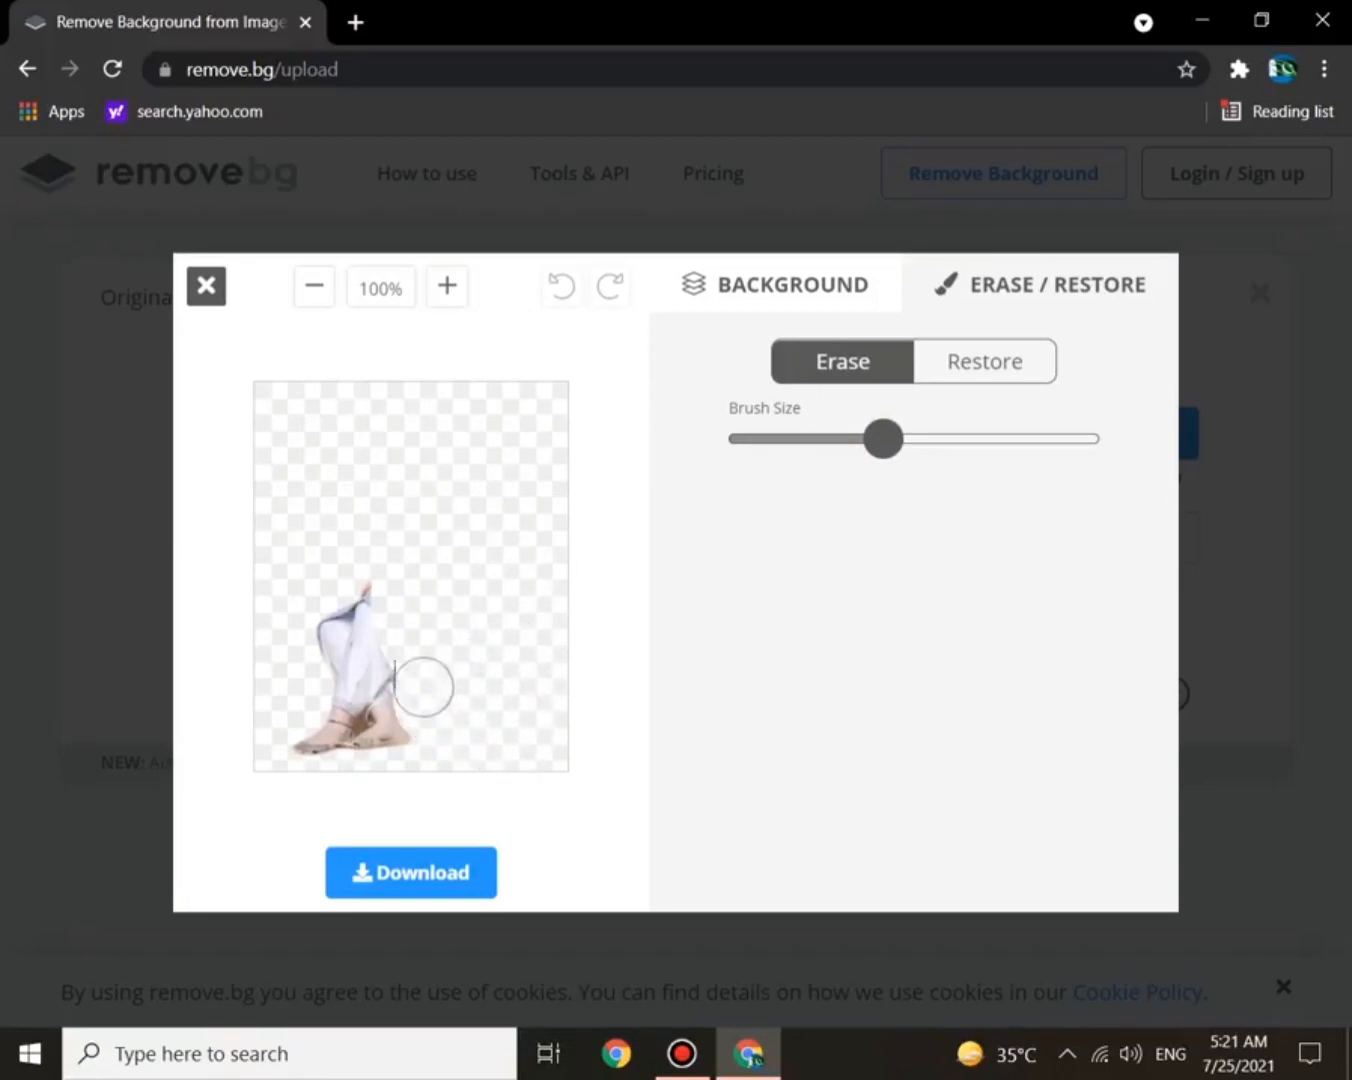
pyautogui.moveTo(420, 684); pyautogui.dragTo(364, 680)
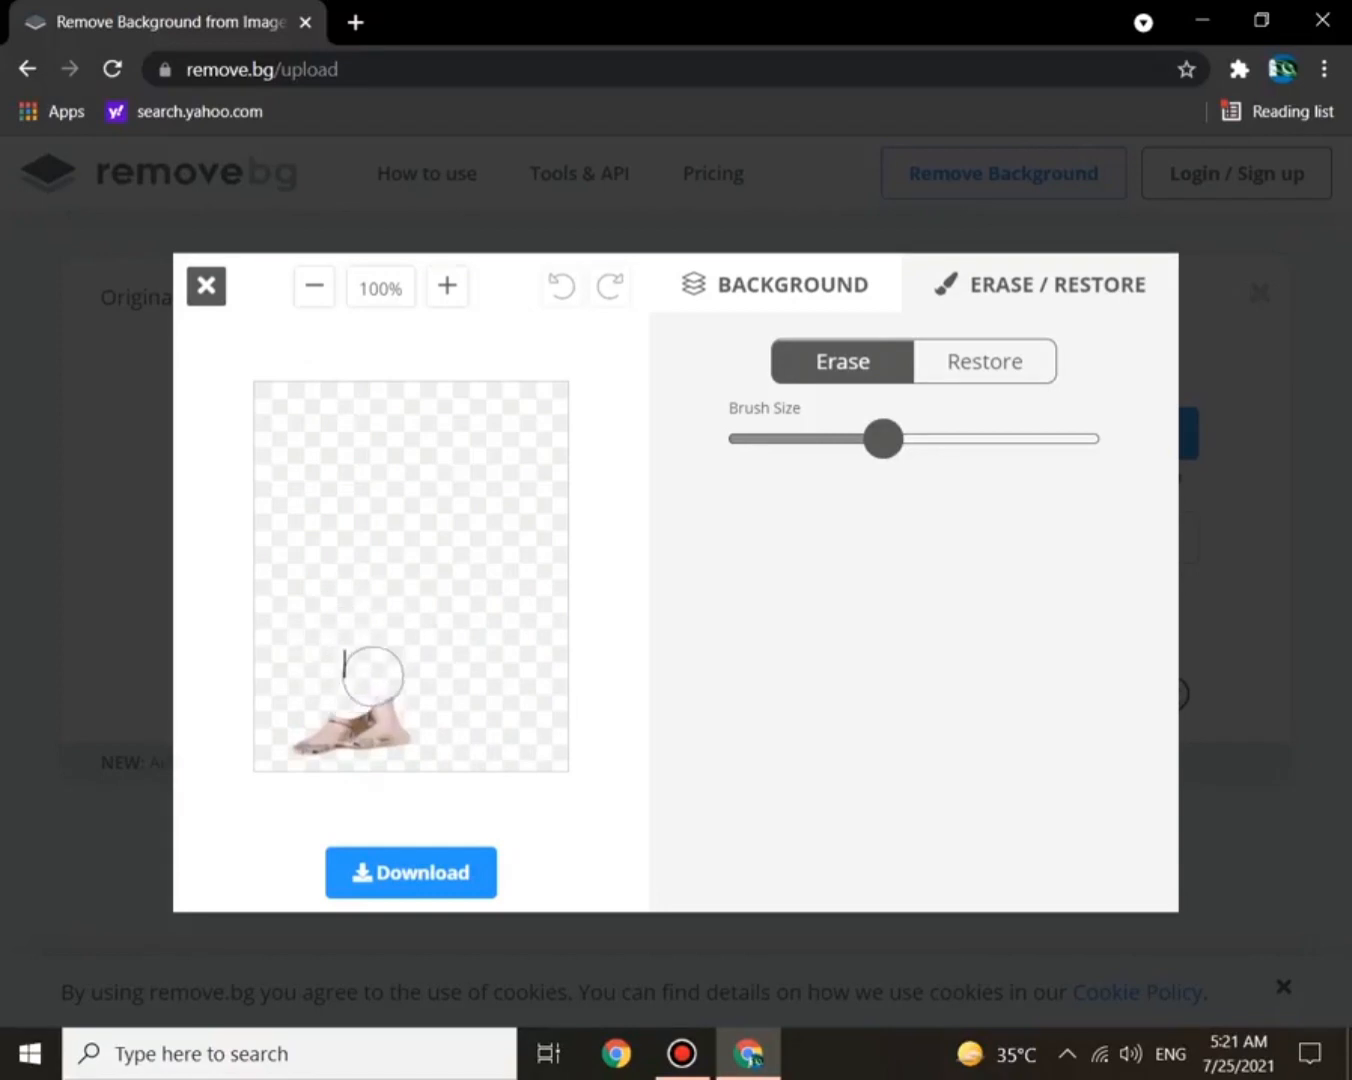
# Step: Download the edited image, landing on the full-resolution pricing page
pyautogui.click(410, 872)
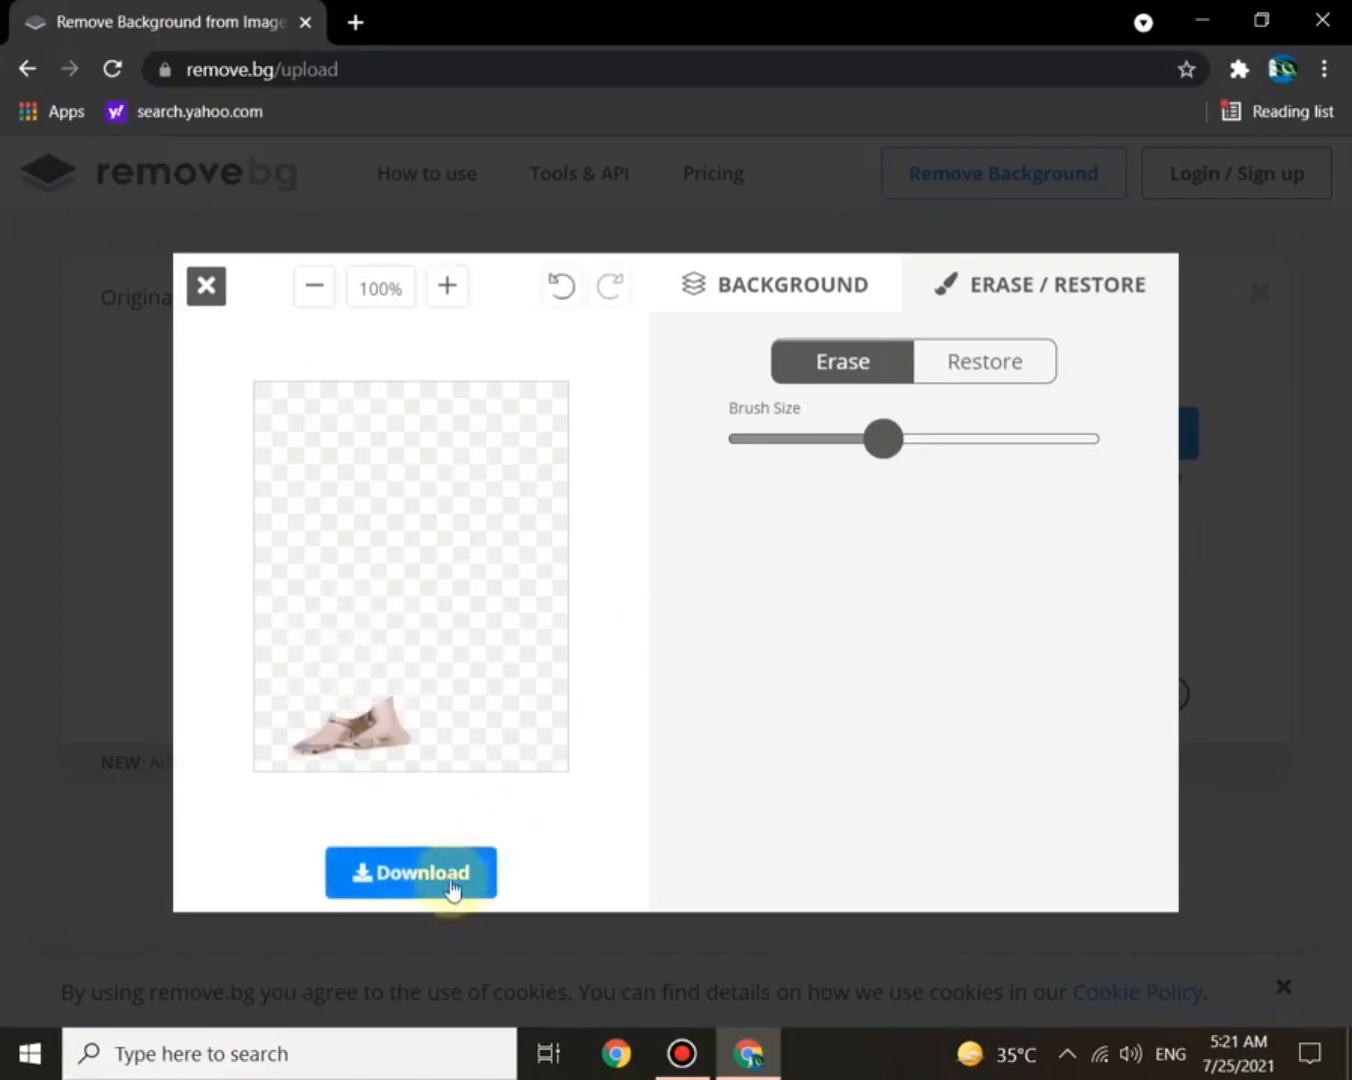
pyautogui.click(410, 872)
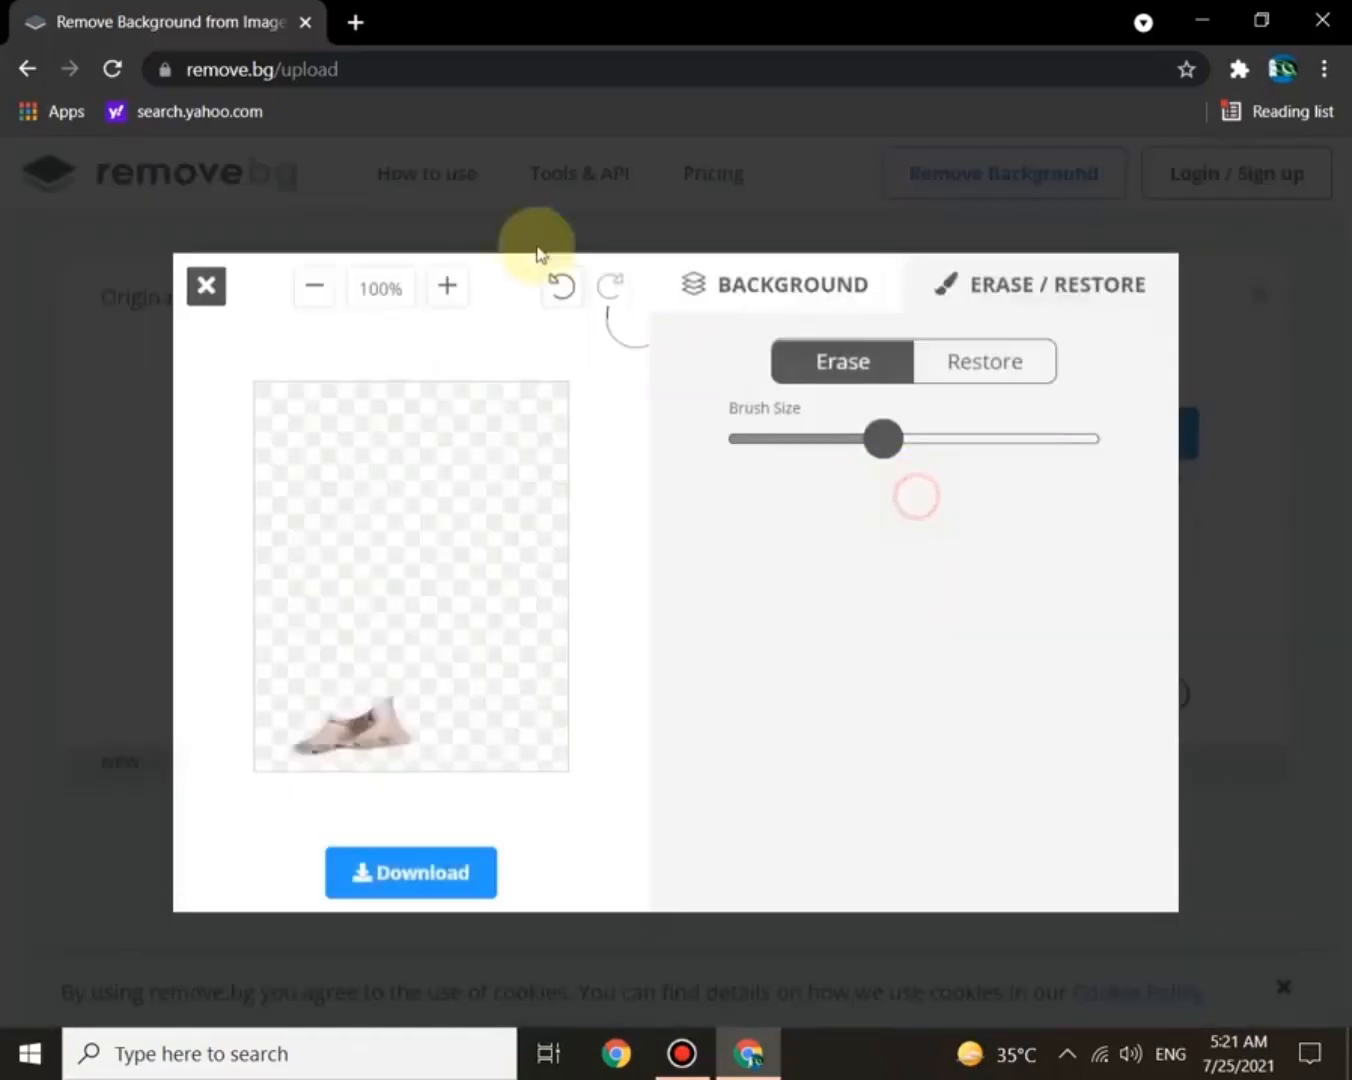
pyautogui.click(206, 284)
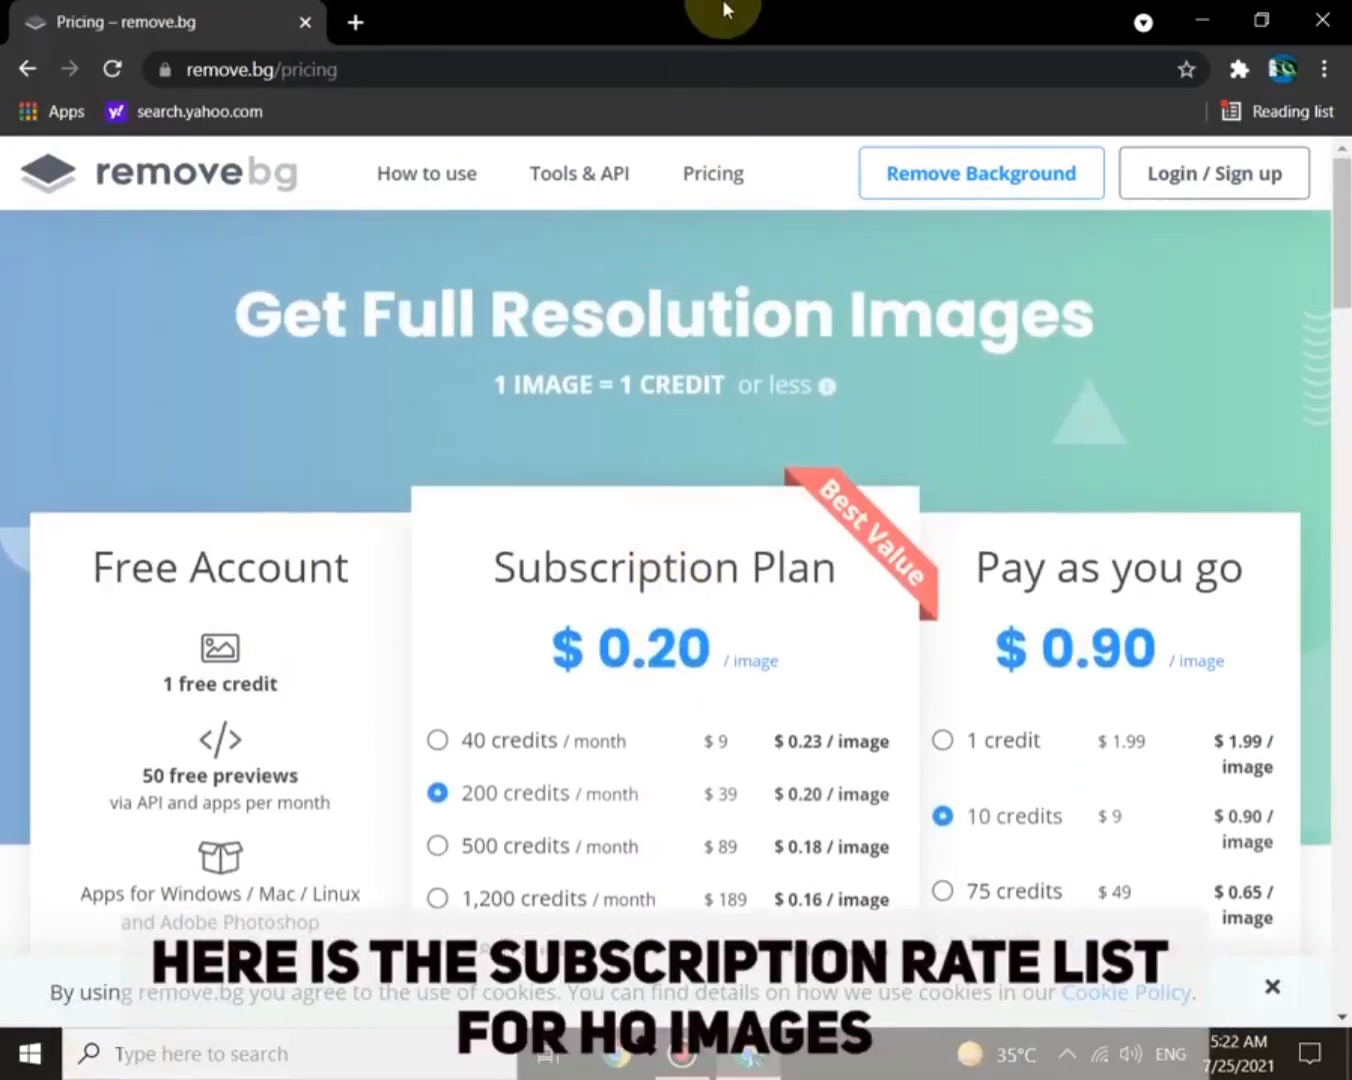
pyautogui.moveTo(24, 70)
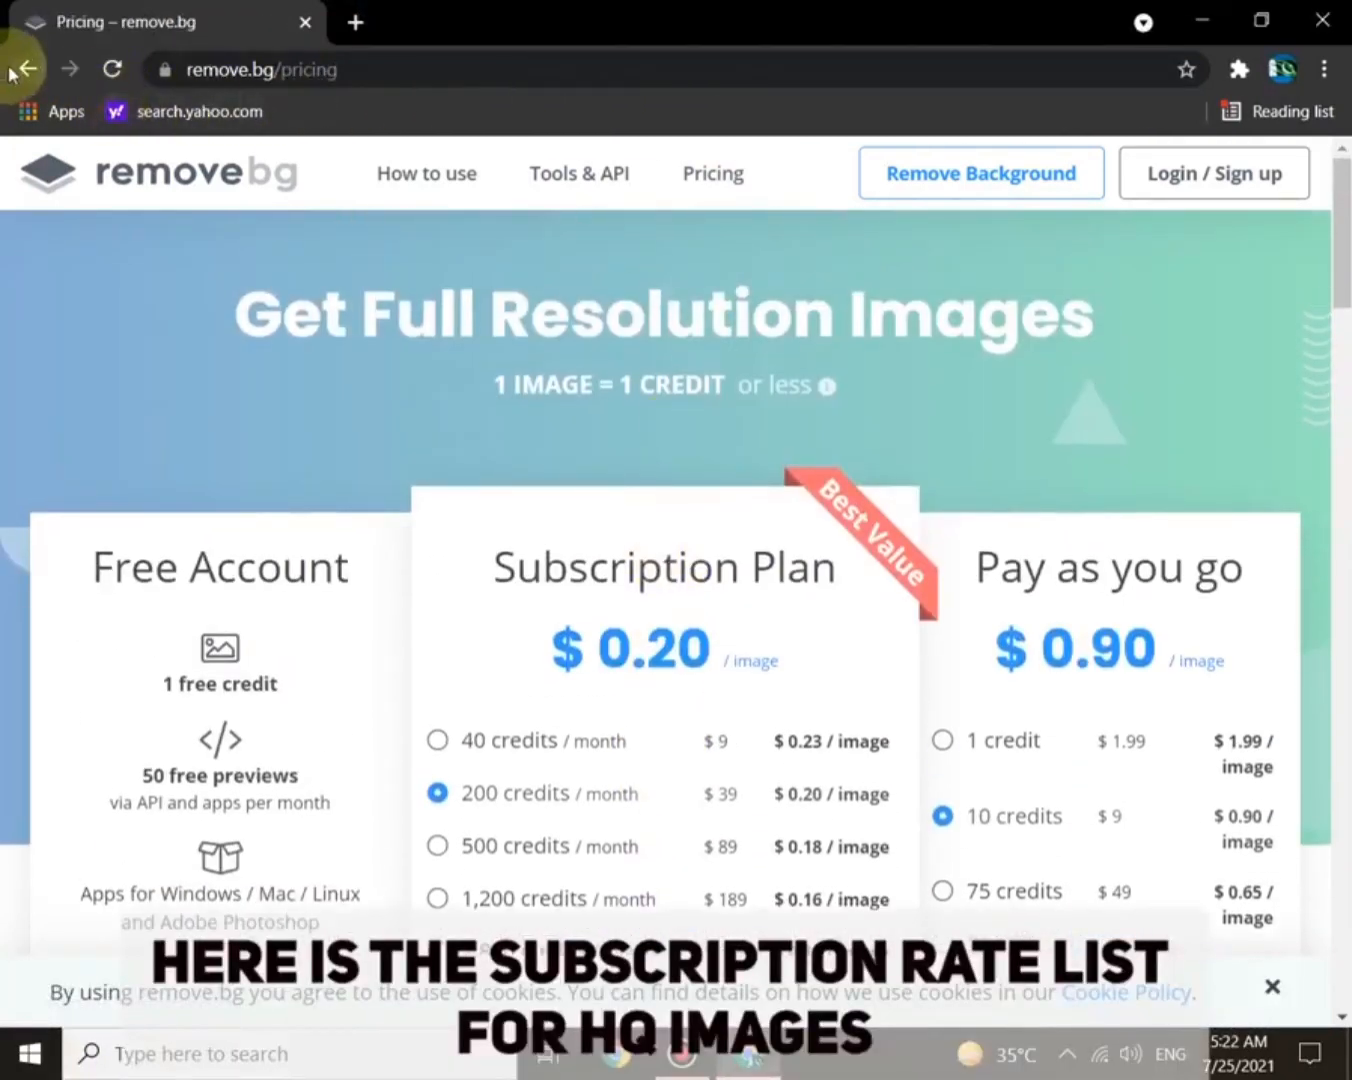